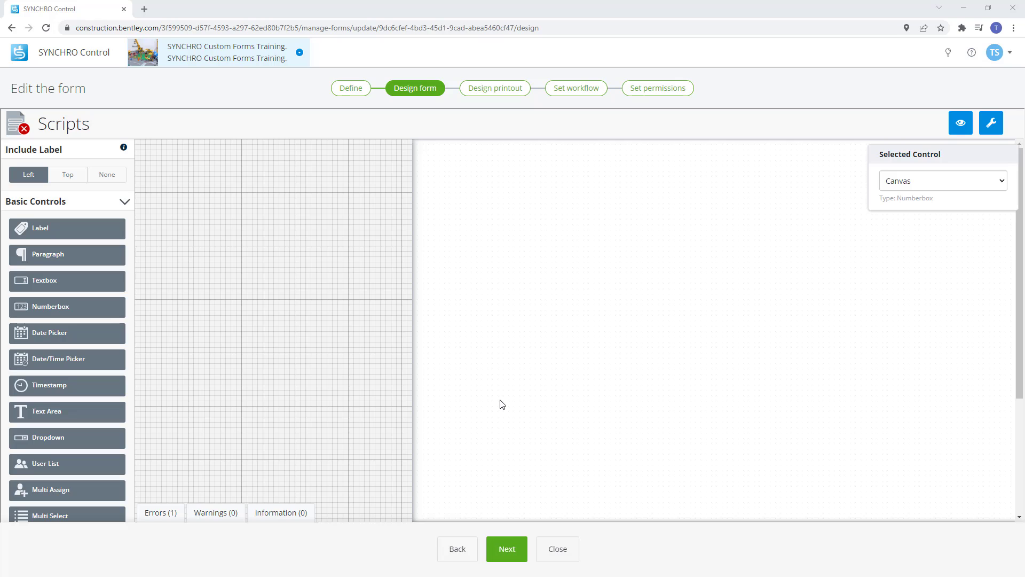
{"action": "mouse_move", "coordinate": [309, 343]}
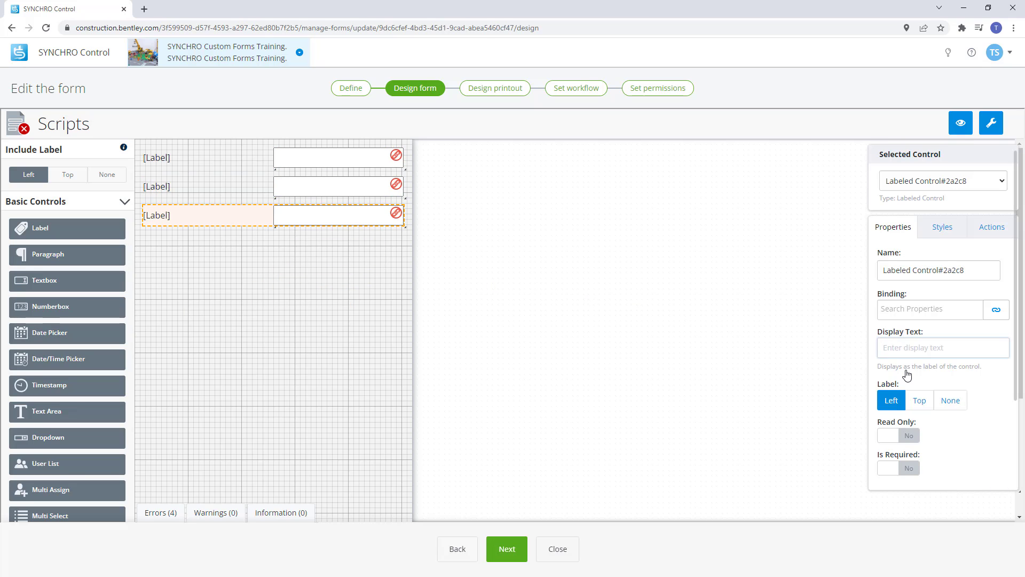
Label the field 'Safety 1' and bind it to a new decimal property named Safety 1.
{"action": "type", "text": "Safety 1"}
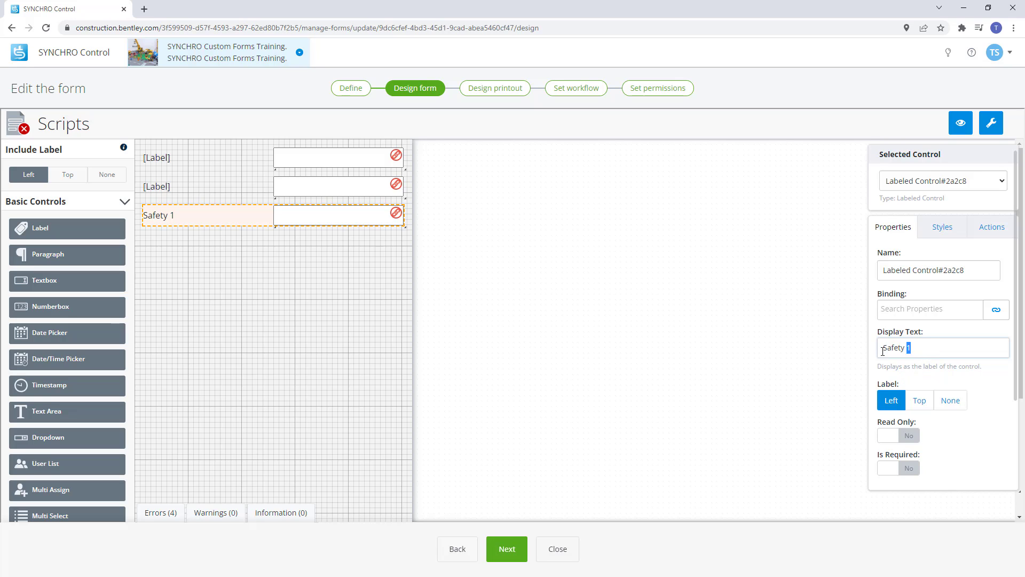
{"action": "left_click", "coordinate": [996, 309]}
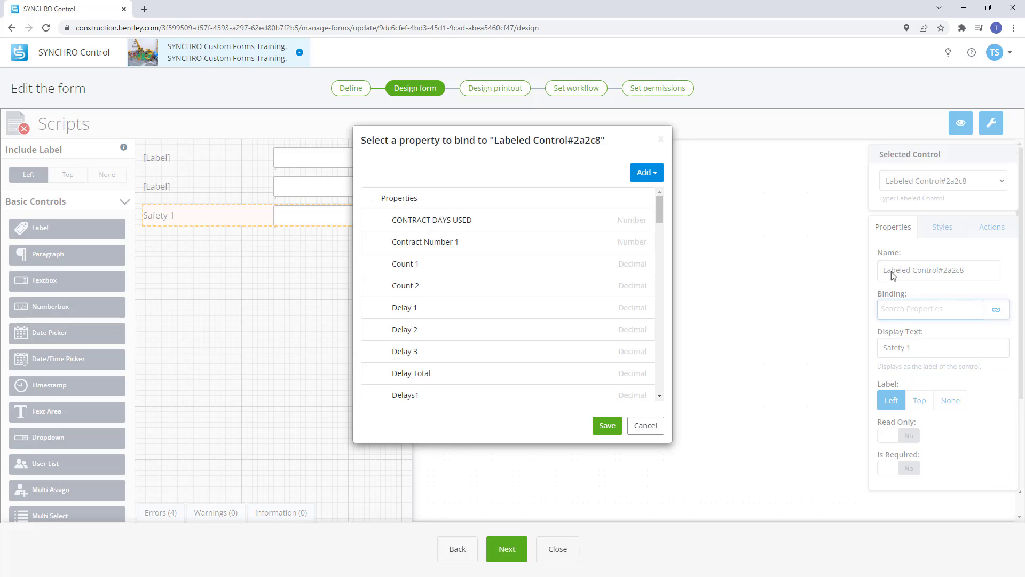
{"action": "left_click", "coordinate": [646, 172]}
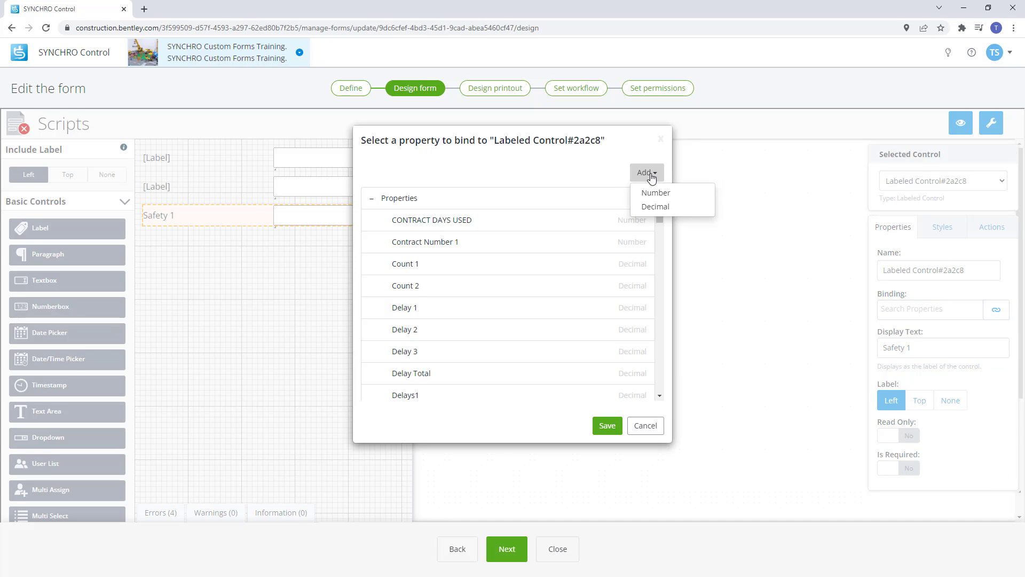
{"action": "mouse_move", "coordinate": [655, 192]}
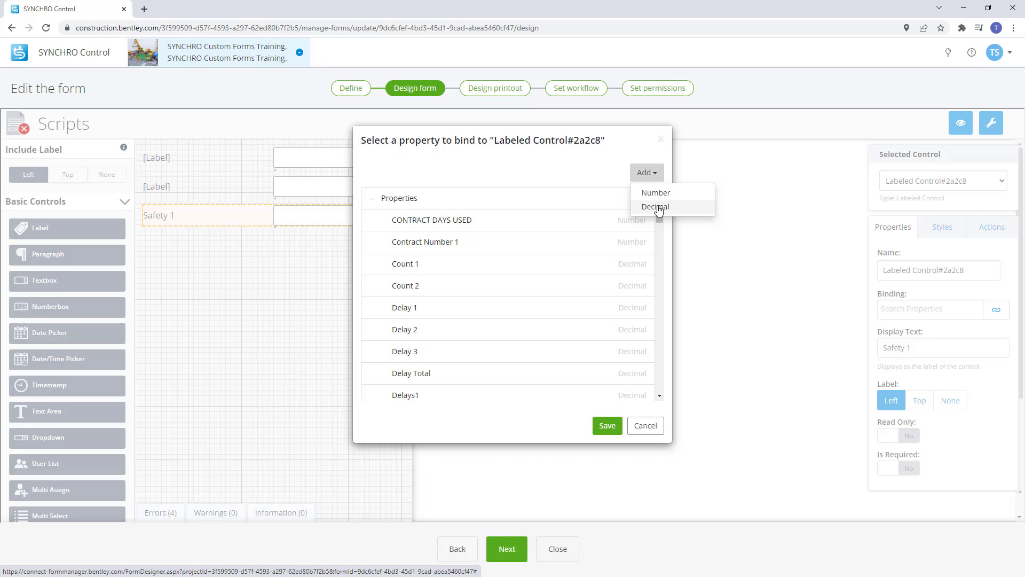
{"action": "mouse_move", "coordinate": [658, 206]}
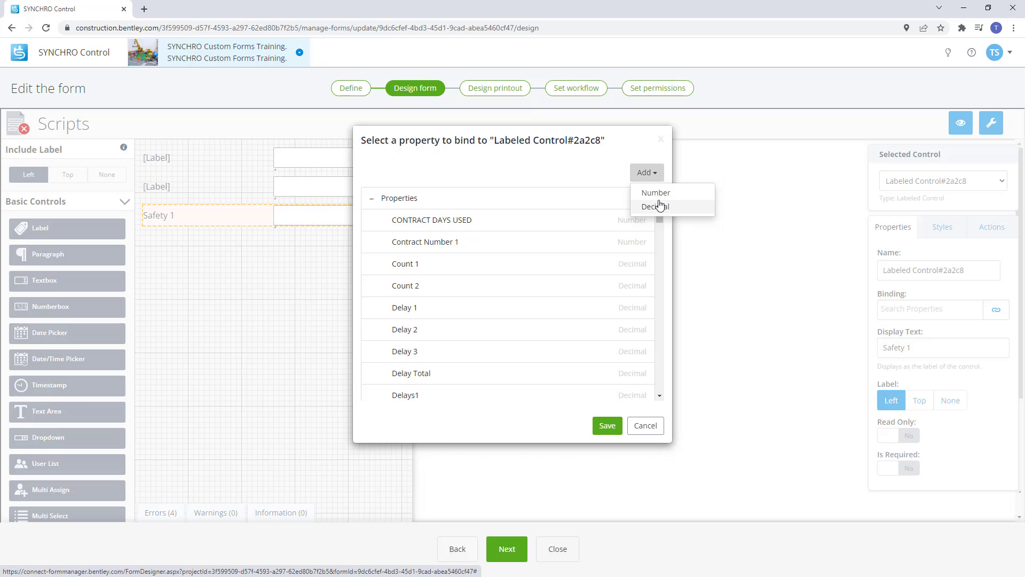
{"action": "left_click", "coordinate": [655, 192]}
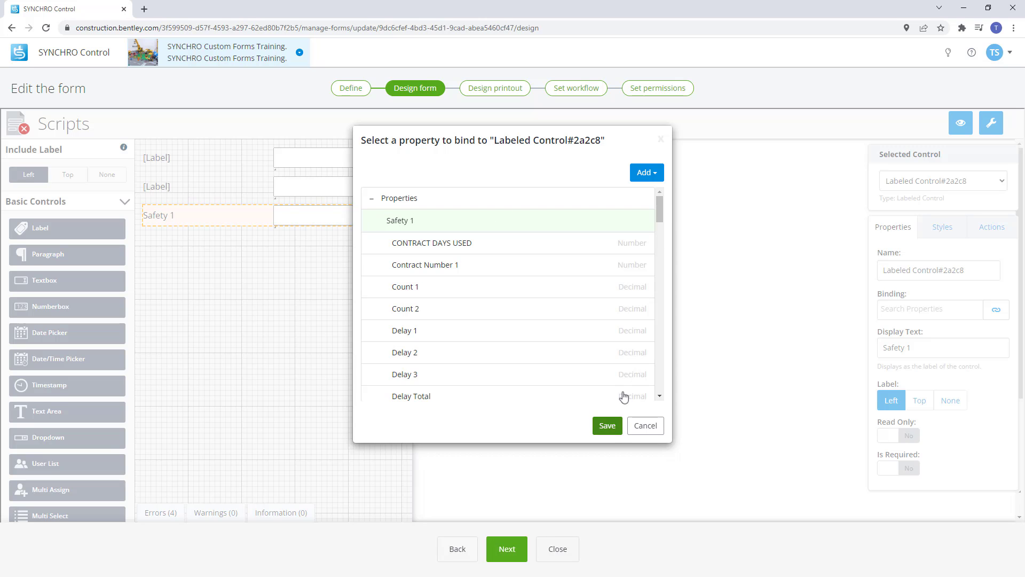
{"action": "left_click", "coordinate": [606, 425]}
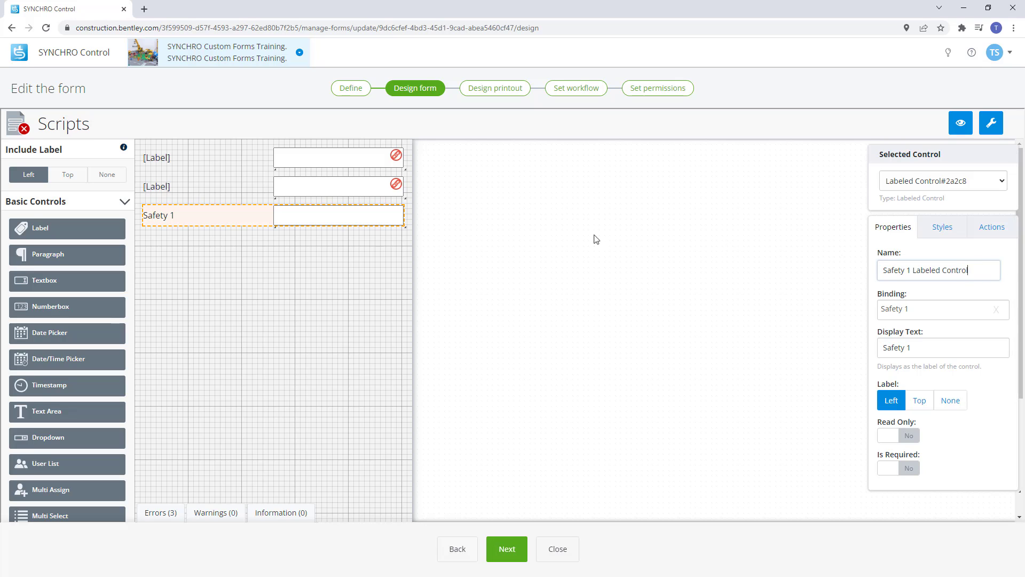
Label the remaining fields Safety 2 and Safety 3 and bind Safety 2 to its new property.
{"action": "left_click", "coordinate": [337, 215]}
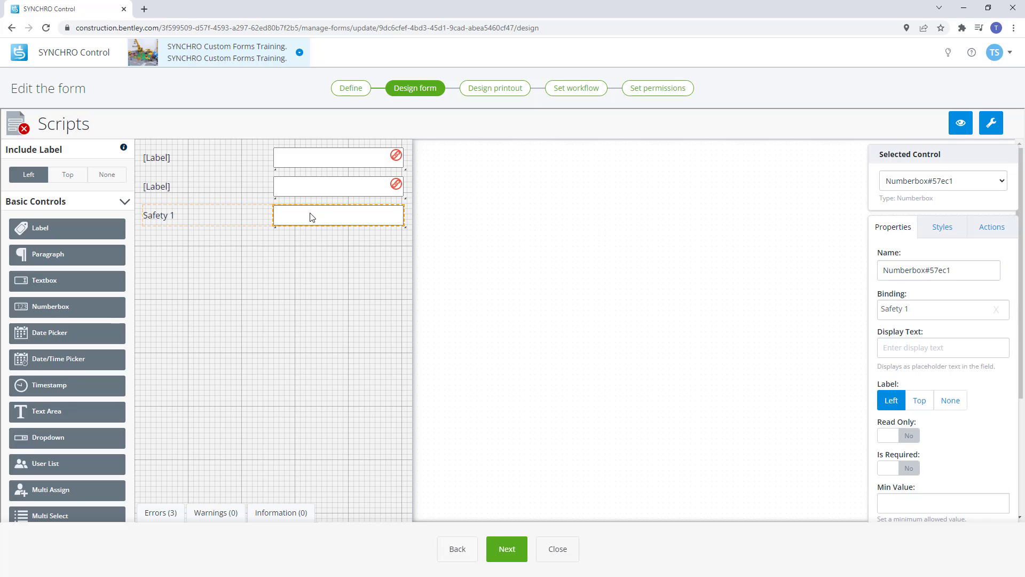
{"action": "left_click", "coordinate": [937, 270]}
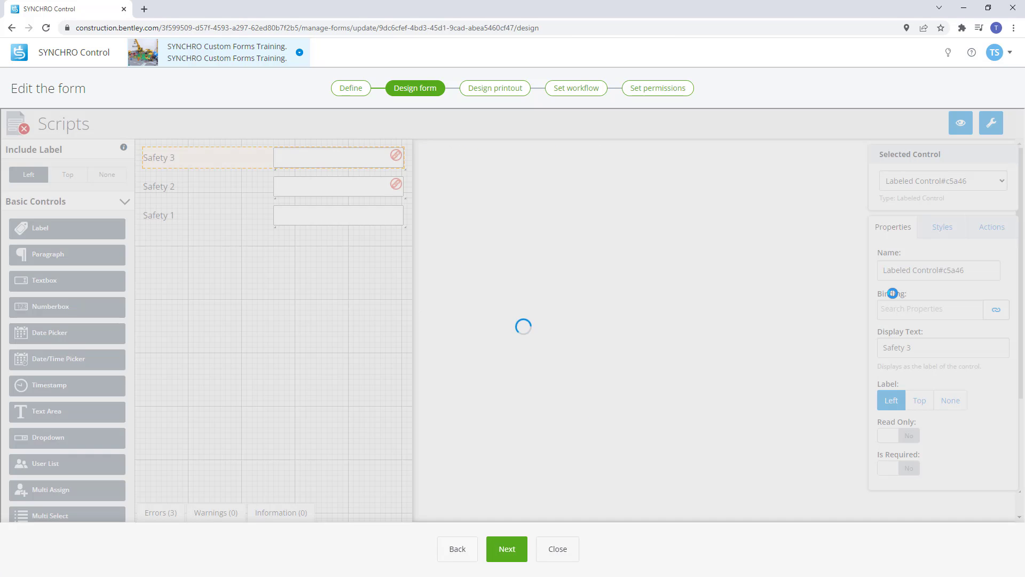
{"action": "left_click", "coordinate": [339, 157]}
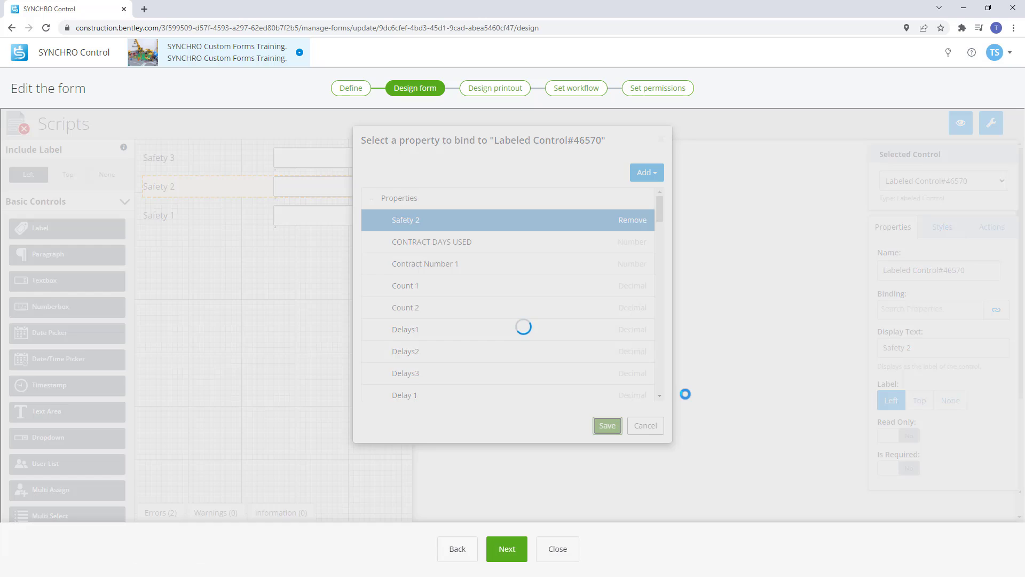
{"action": "left_click", "coordinate": [606, 425]}
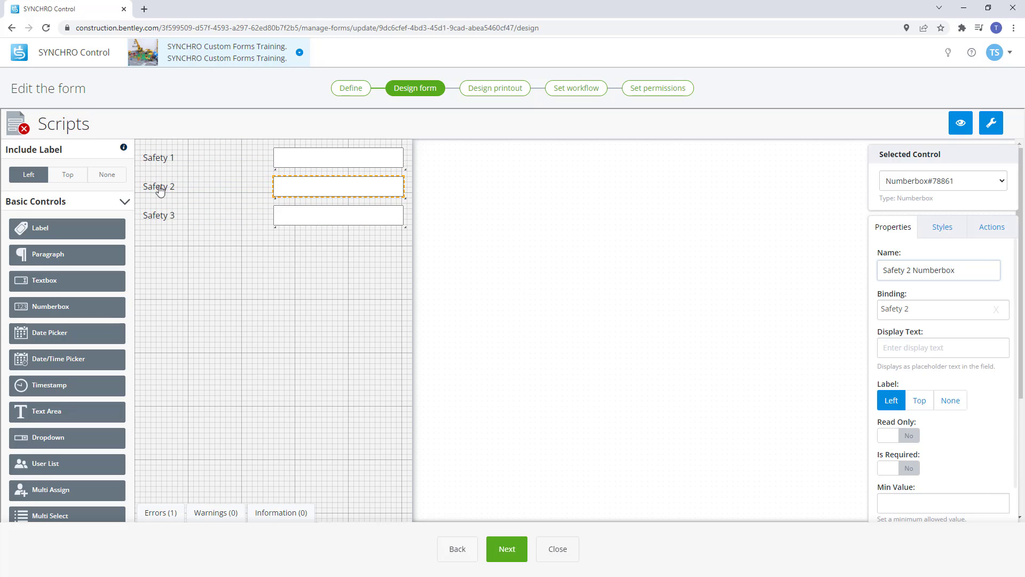
Restrict the Safety 1, 2 and 3 number boxes to a 0–10 range.
{"action": "left_click", "coordinate": [206, 157]}
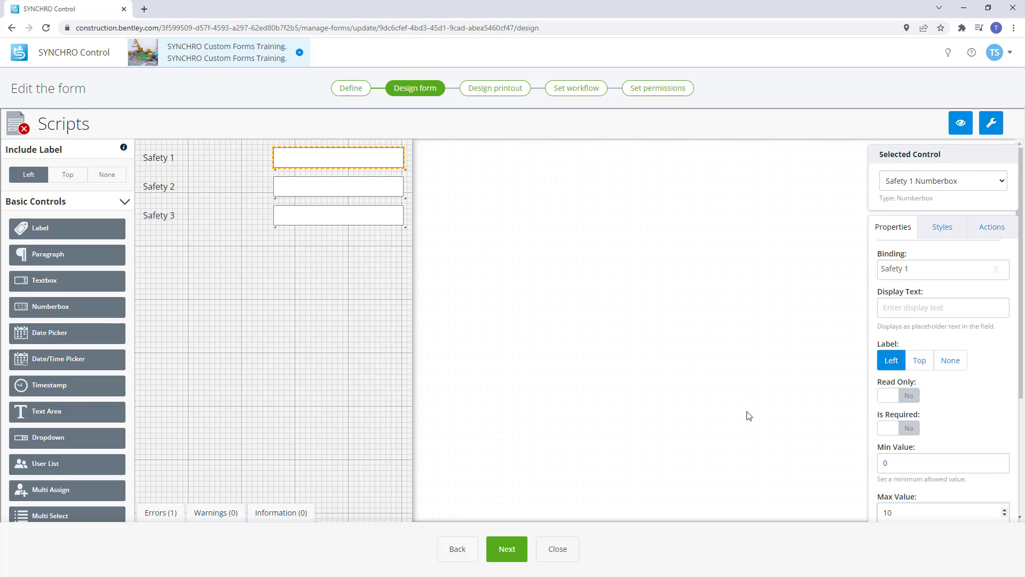
{"action": "left_click", "coordinate": [338, 186]}
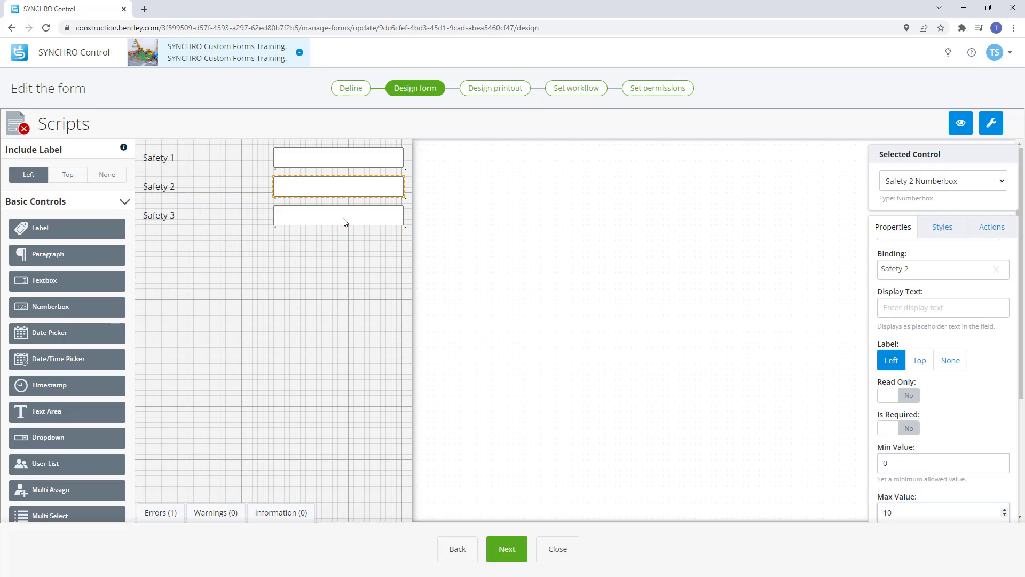
{"action": "left_click", "coordinate": [338, 215]}
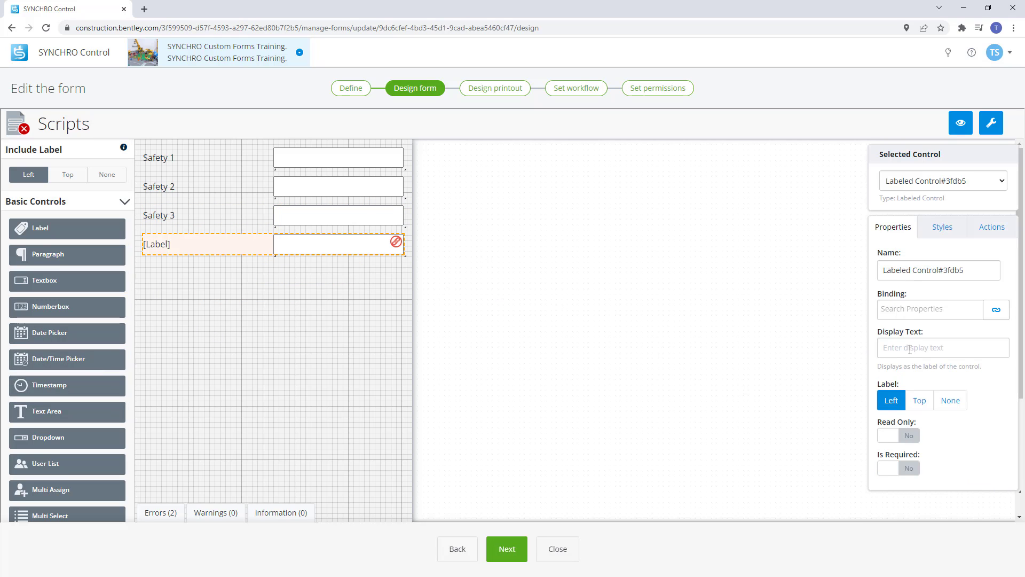
Label the fourth field 'Safety Average' and bind it to a new Safety Average property.
{"action": "type", "text": "Safety Average"}
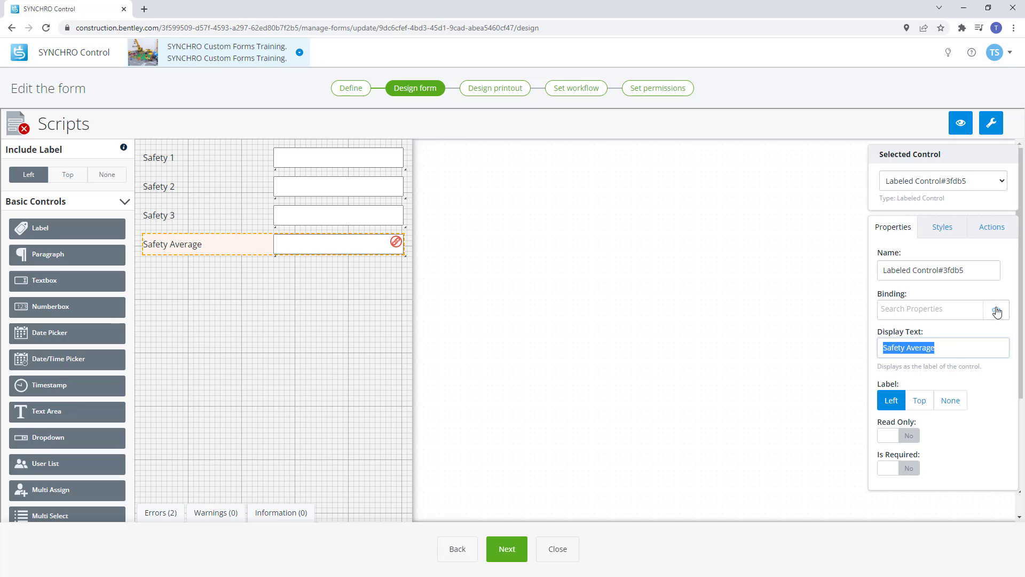
{"action": "left_click", "coordinate": [996, 309]}
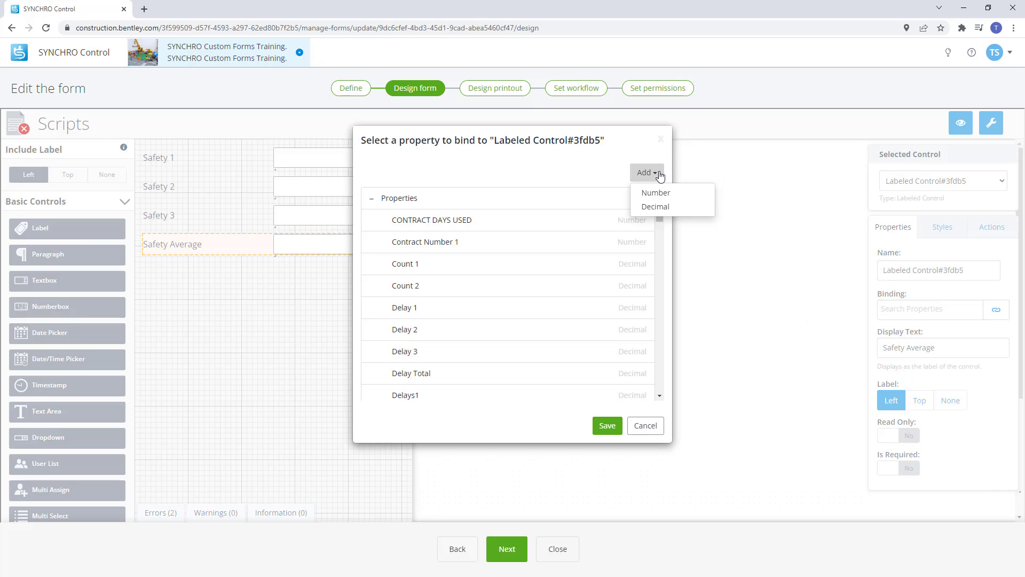
{"action": "left_click", "coordinate": [655, 193]}
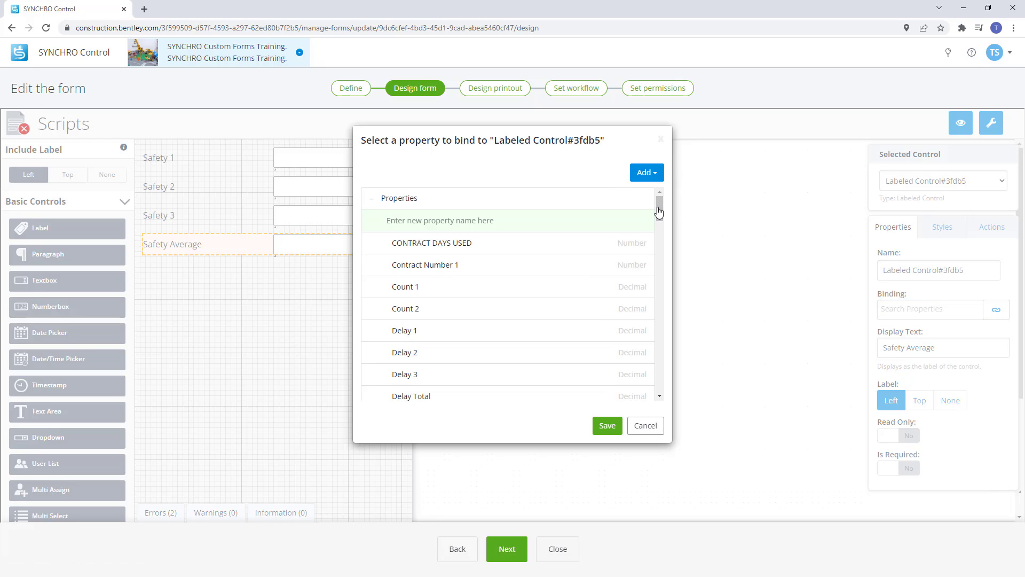
{"action": "type", "text": "Safety Average"}
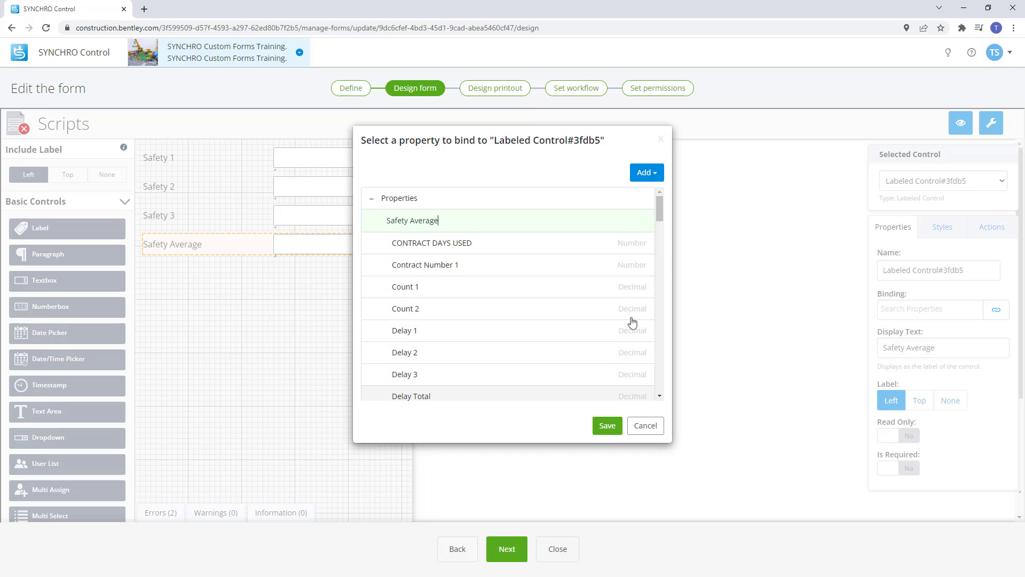
{"action": "left_click", "coordinate": [606, 425]}
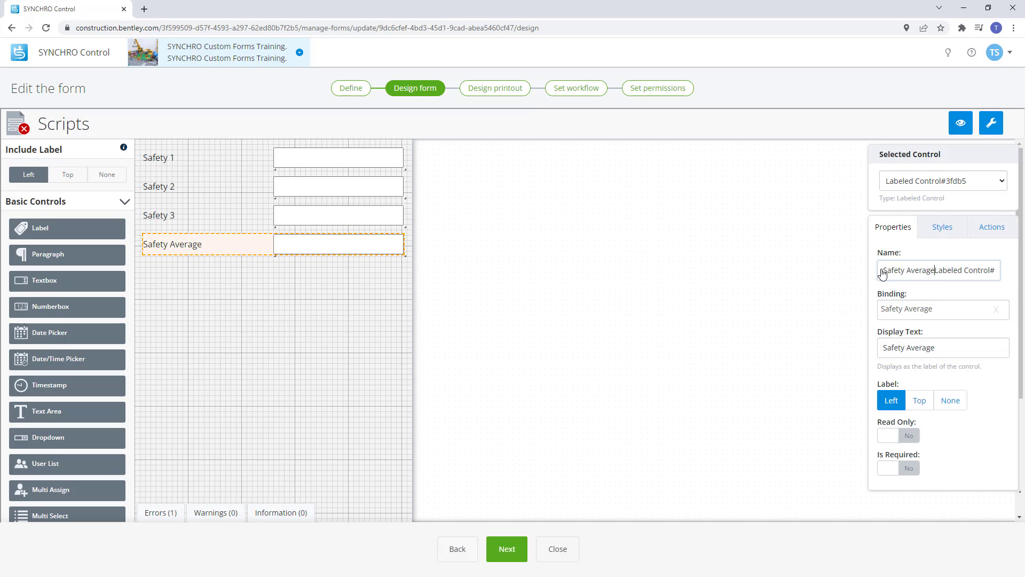
Rename the average control and limit its number box to 0–10.
{"action": "left_click", "coordinate": [338, 244]}
{"action": "type", "text": "10"}
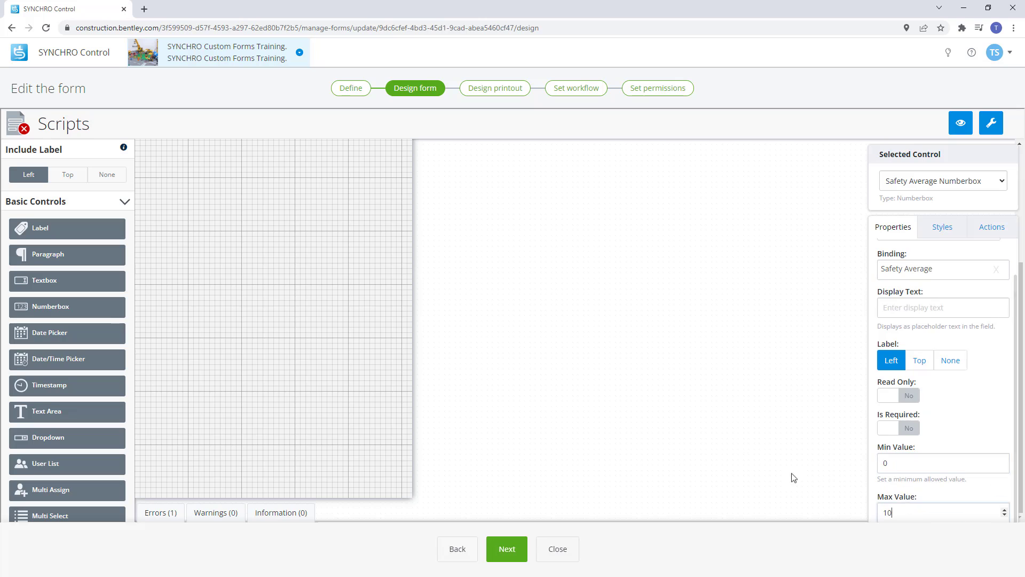
{"action": "left_click", "coordinate": [990, 123]}
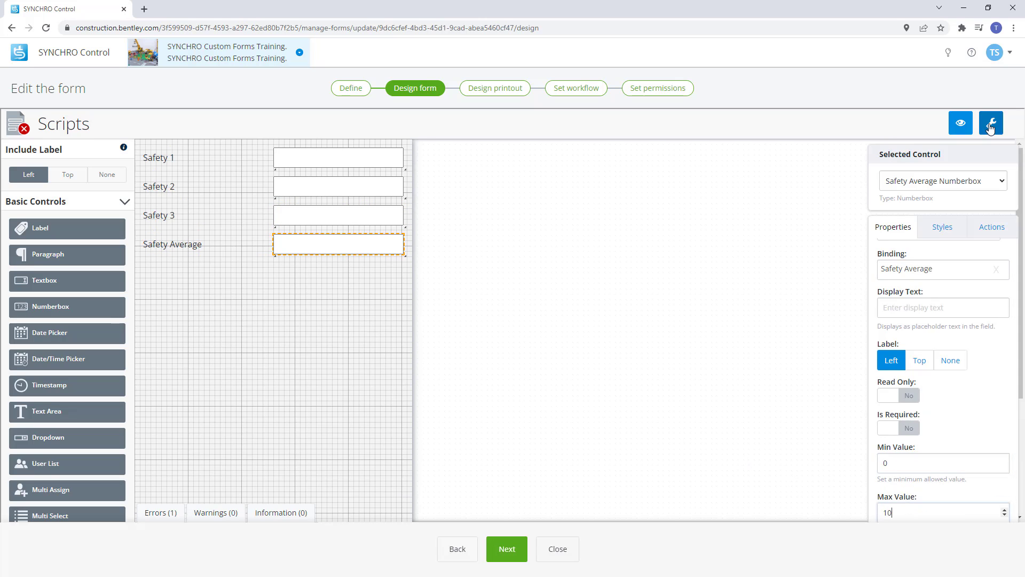
Create a script named 'Saftey average' and add an action to it.
{"action": "left_click", "coordinate": [990, 123]}
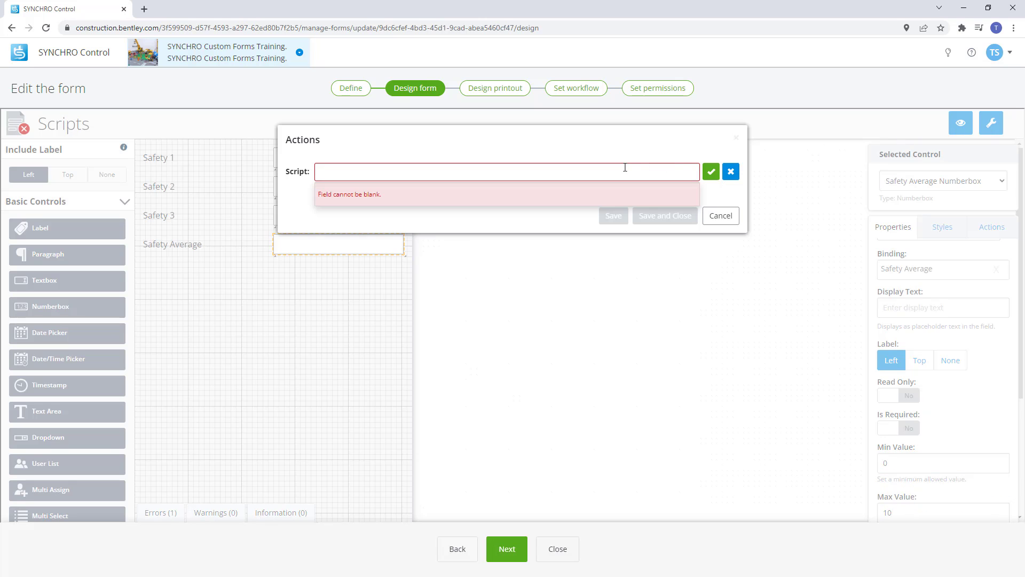
{"action": "type", "text": "Saftey a"}
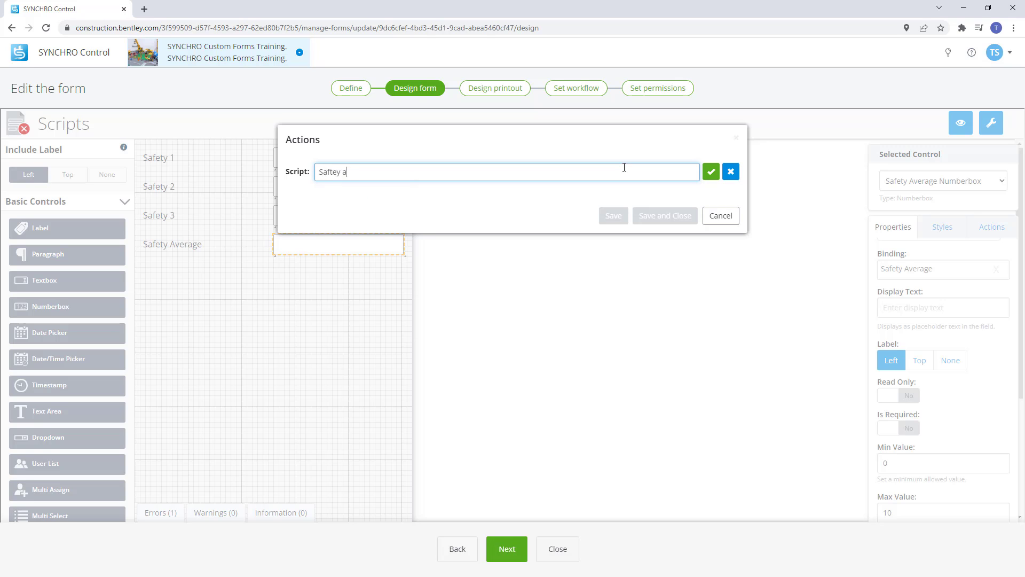
{"action": "left_click", "coordinate": [711, 171]}
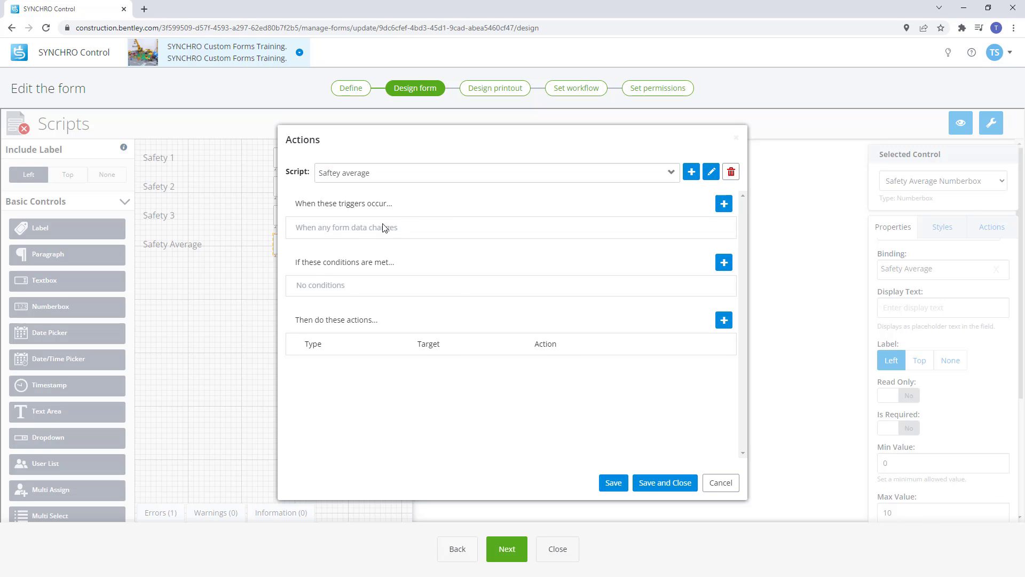
{"action": "left_click", "coordinate": [724, 319]}
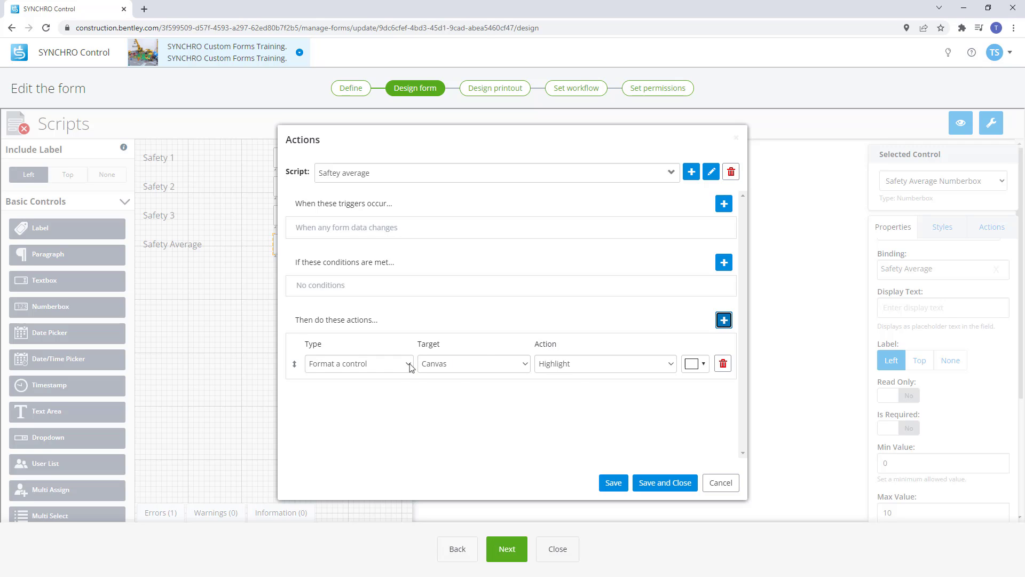
Make the action a Math calculation targeting the Safety Average Numberbox.
{"action": "left_click", "coordinate": [358, 364]}
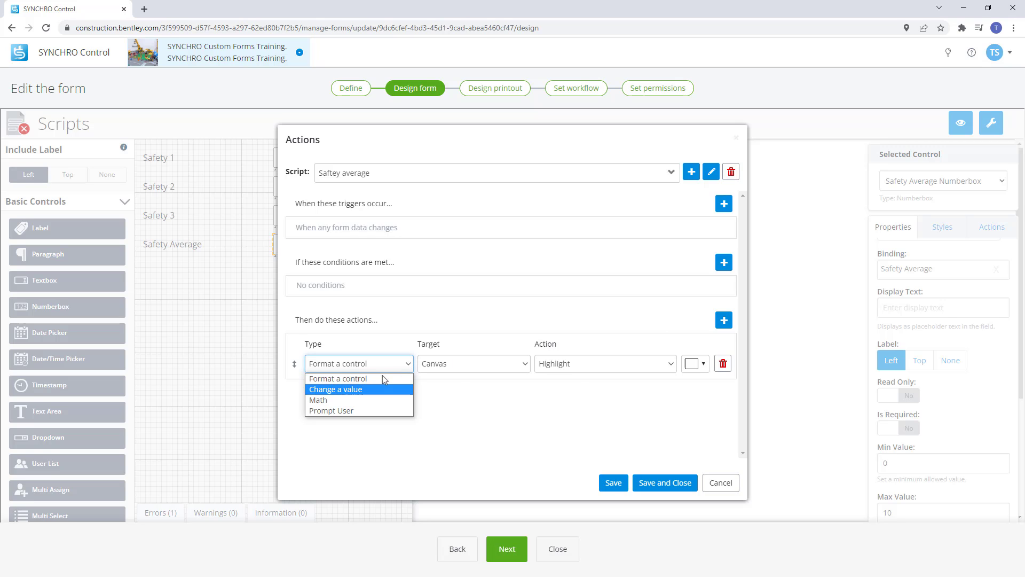
{"action": "left_click", "coordinate": [318, 399]}
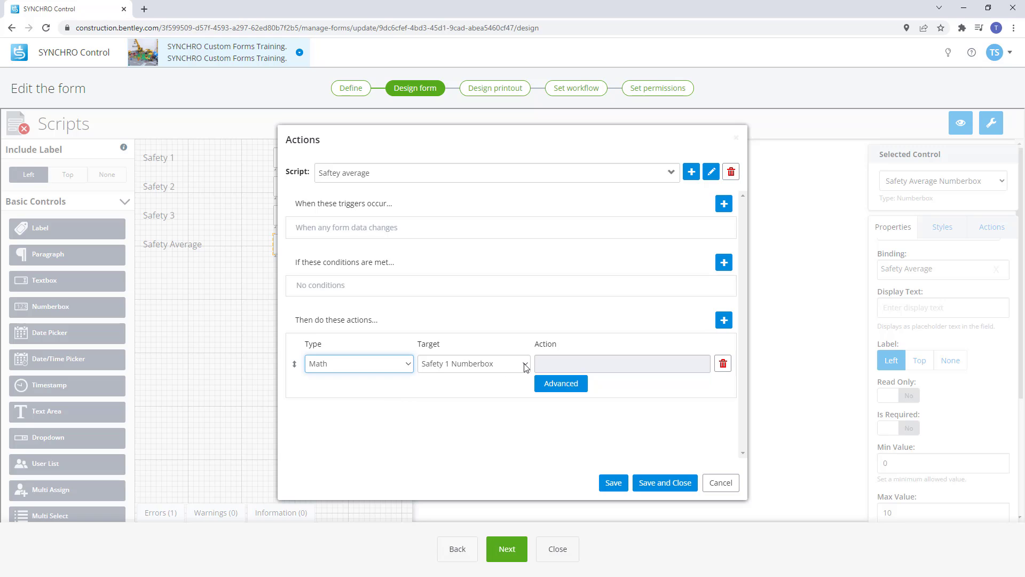
{"action": "left_click", "coordinate": [473, 364]}
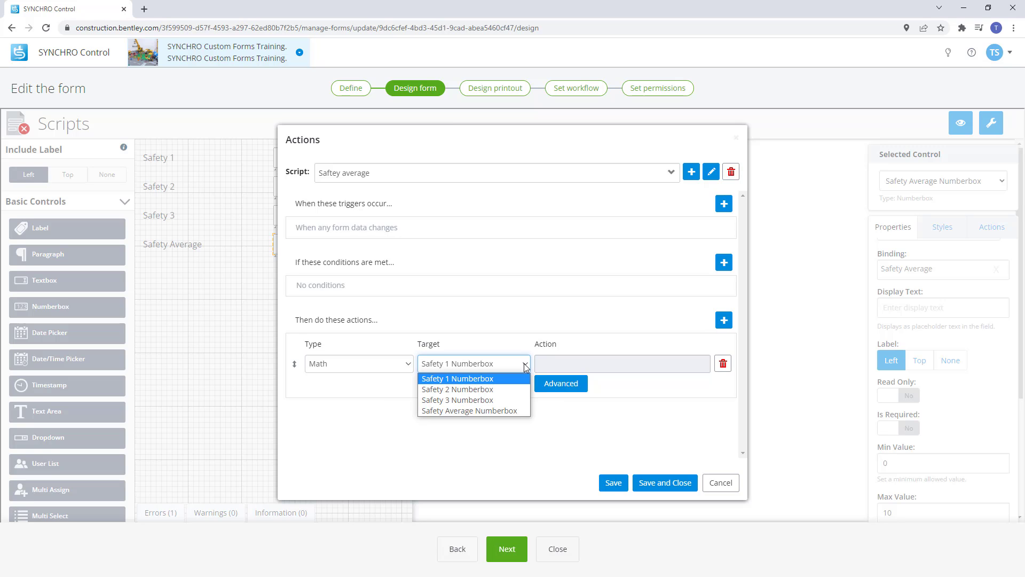
{"action": "mouse_move", "coordinate": [471, 409]}
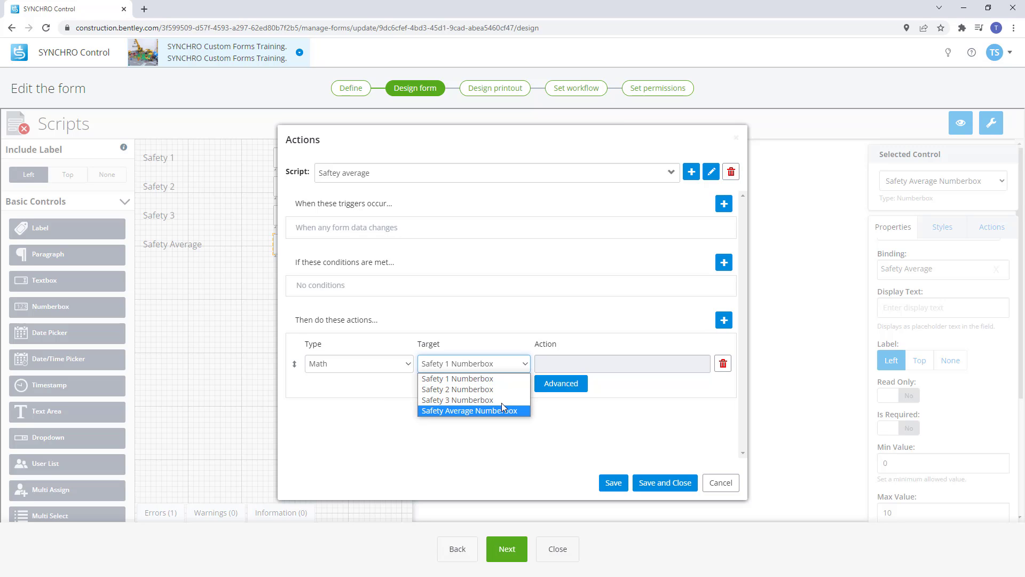
{"action": "left_click", "coordinate": [472, 411]}
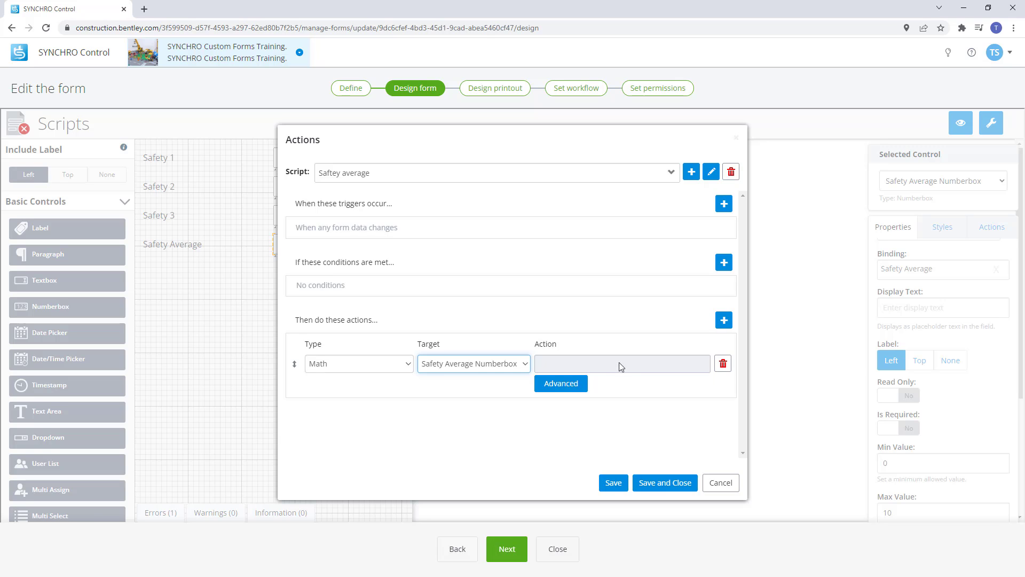
{"action": "mouse_move", "coordinate": [442, 418]}
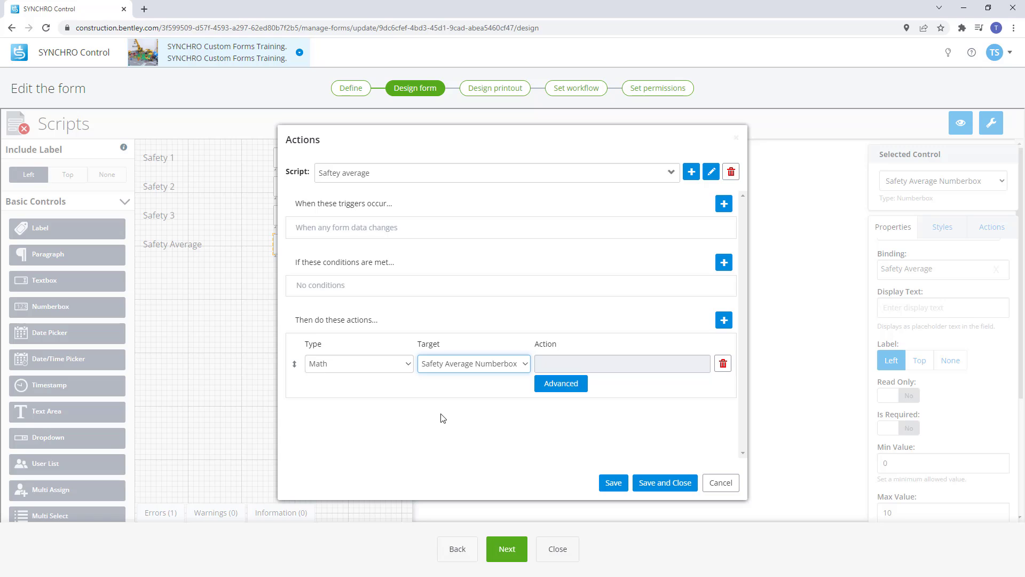
{"action": "mouse_move", "coordinate": [560, 383]}
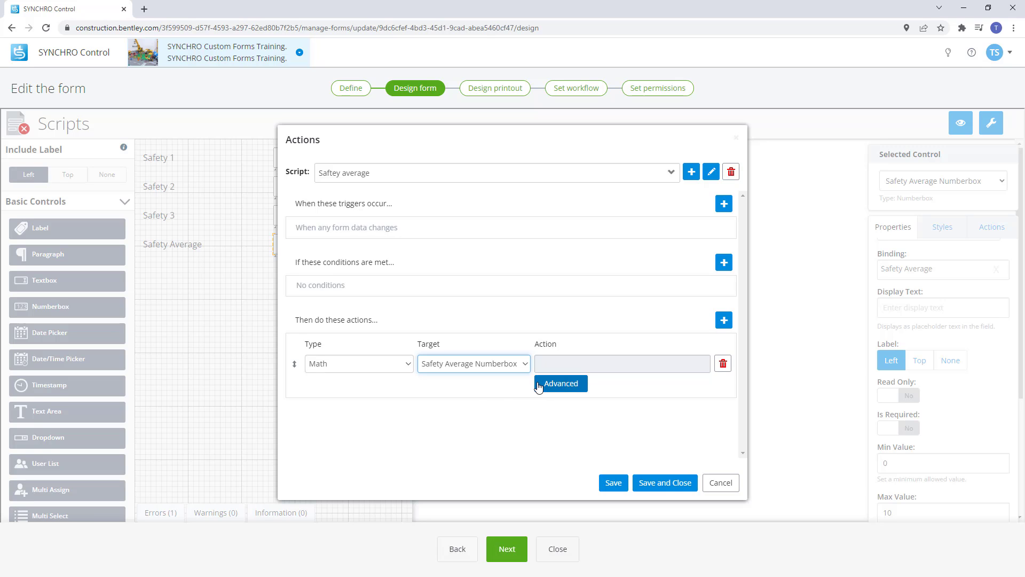
{"action": "left_click", "coordinate": [560, 383]}
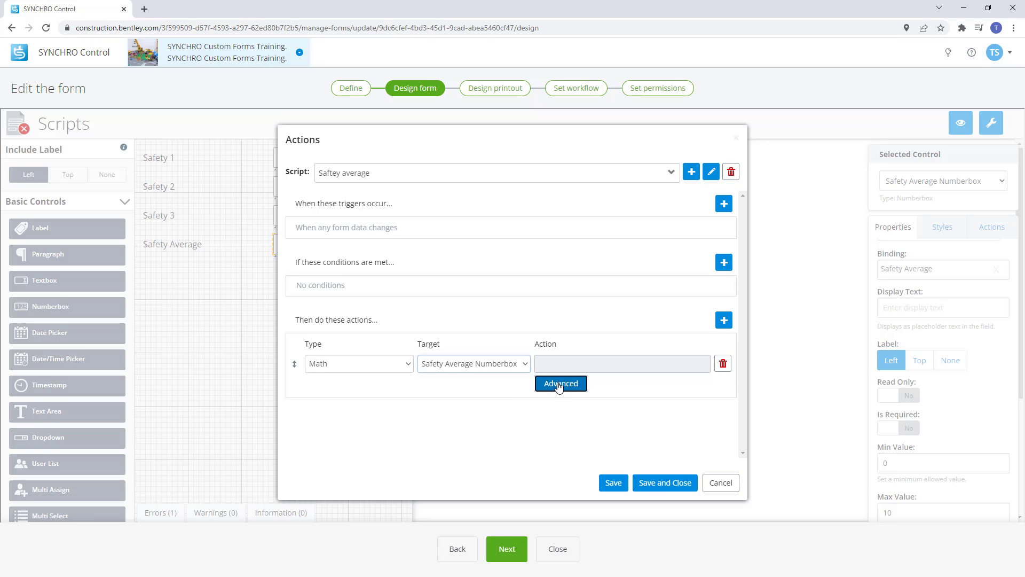
Build and save an Average formula over the Safety 1, 2 and 3 number boxes, comma-separated.
{"action": "left_click", "coordinate": [560, 383]}
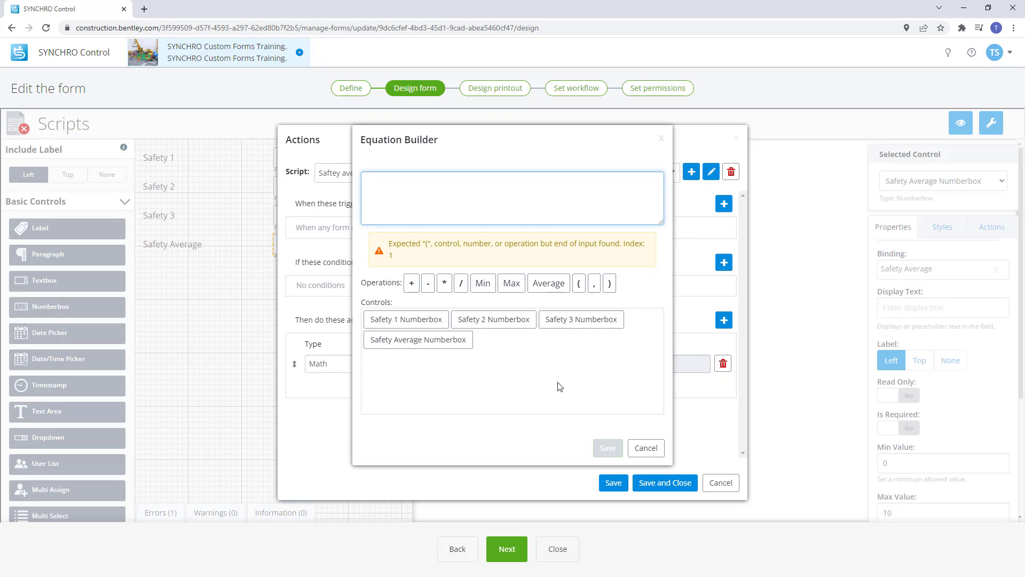
{"action": "mouse_move", "coordinate": [446, 391]}
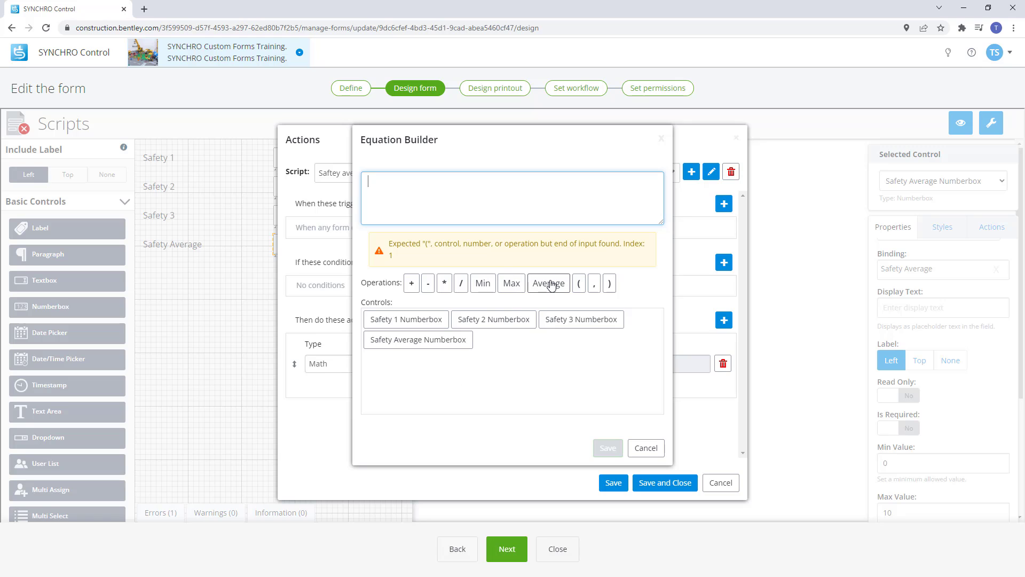
{"action": "left_click", "coordinate": [548, 283]}
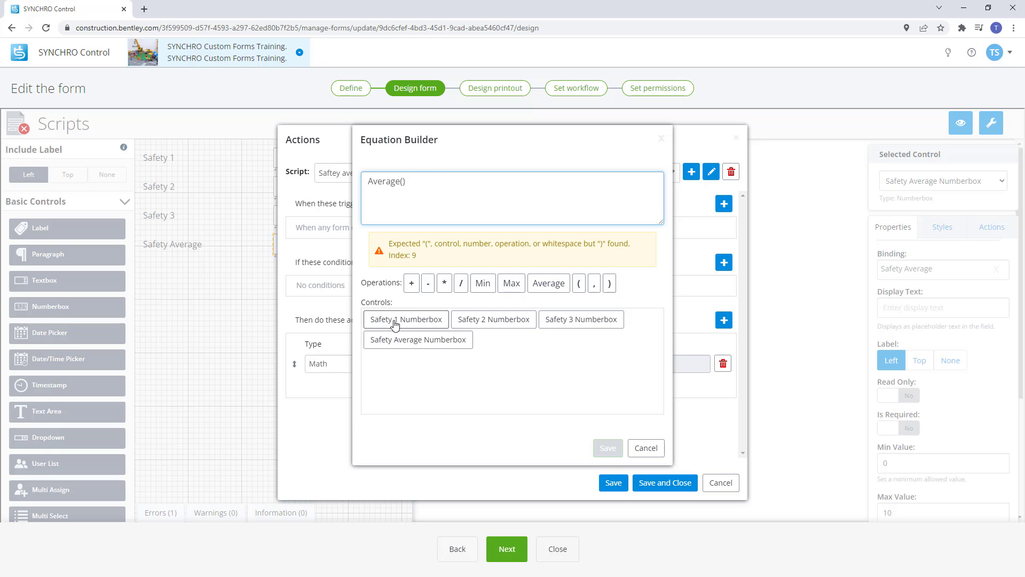
{"action": "left_click", "coordinate": [405, 319]}
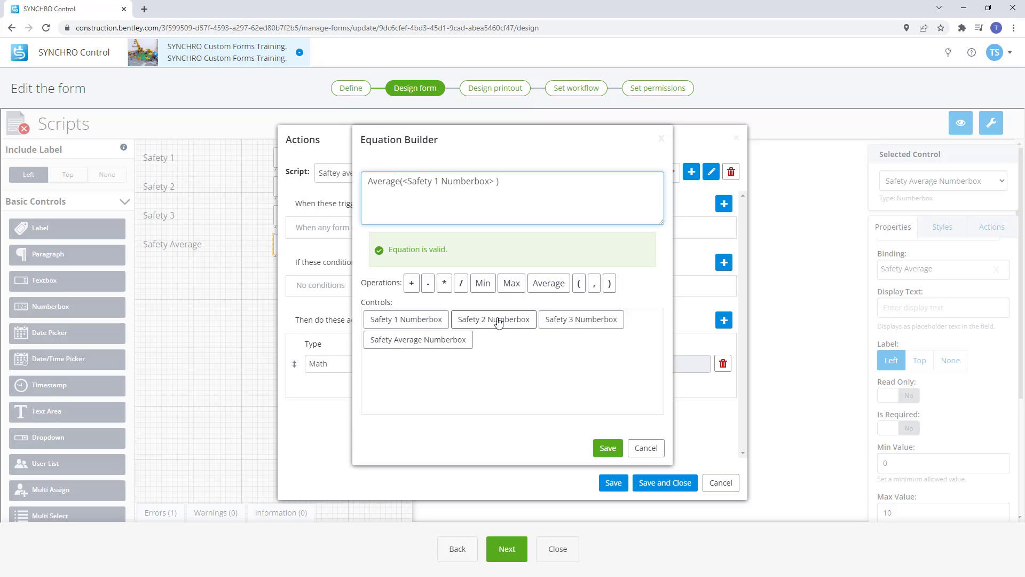
{"action": "left_click", "coordinate": [580, 319]}
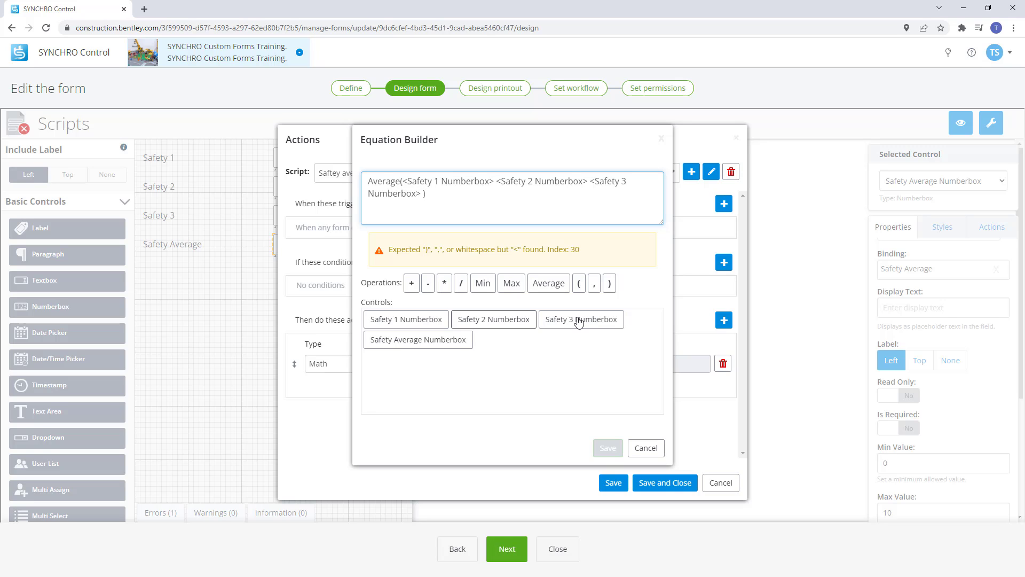
{"action": "left_click", "coordinate": [495, 181]}
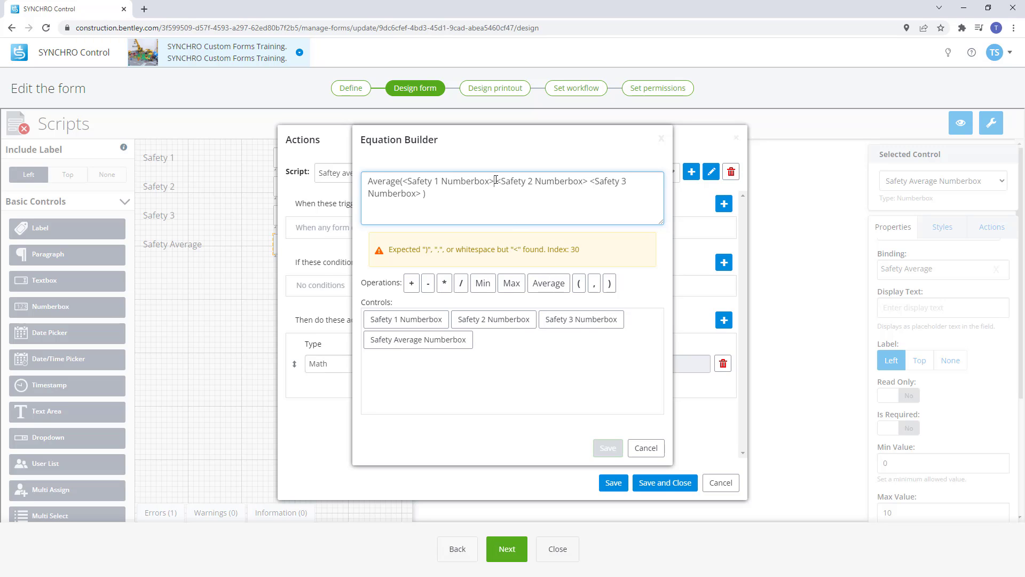
{"action": "type", "text": ","}
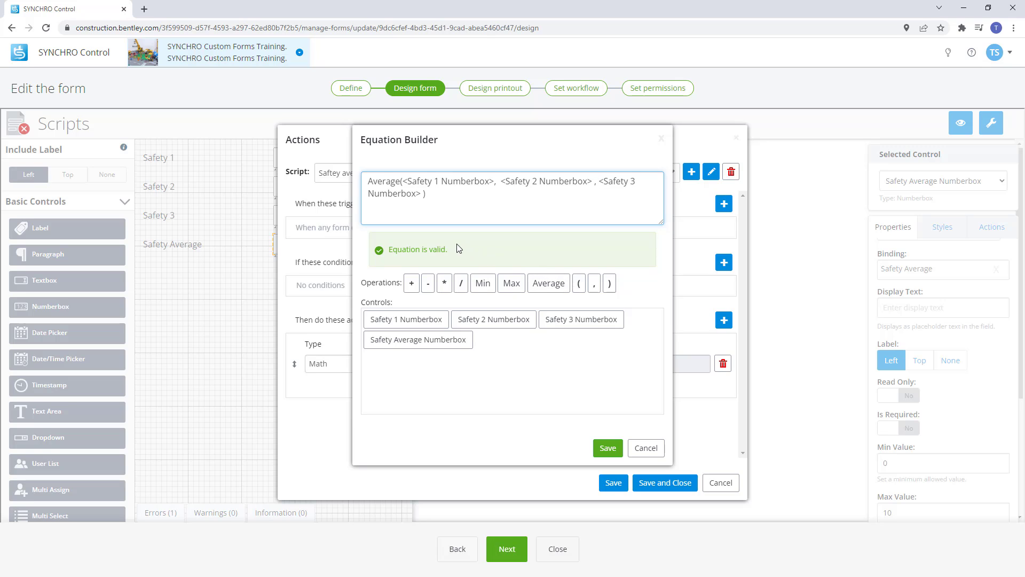
{"action": "left_click", "coordinate": [606, 448]}
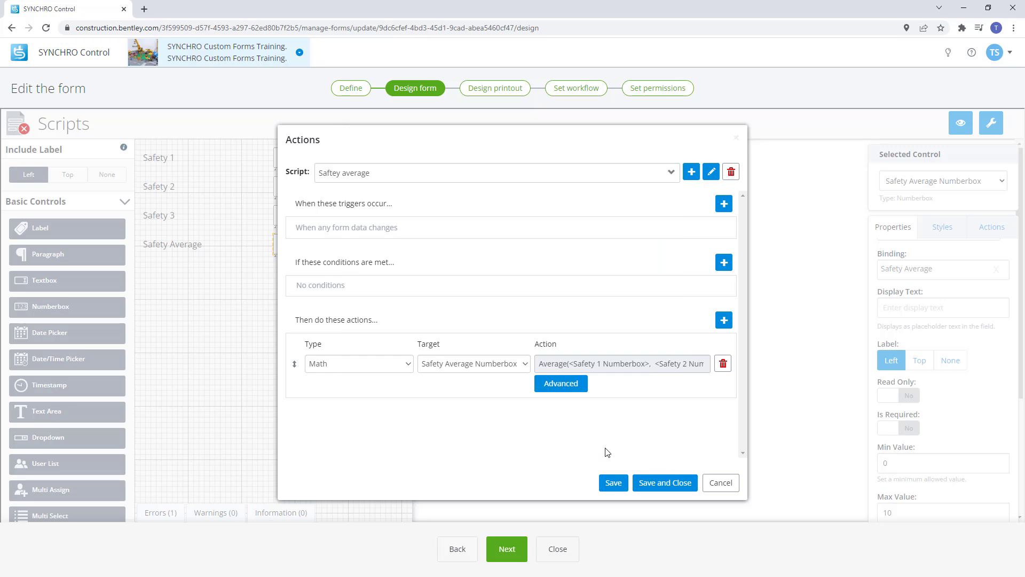
Save the Saftey average script and close the Actions dialog.
{"action": "left_click", "coordinate": [664, 482]}
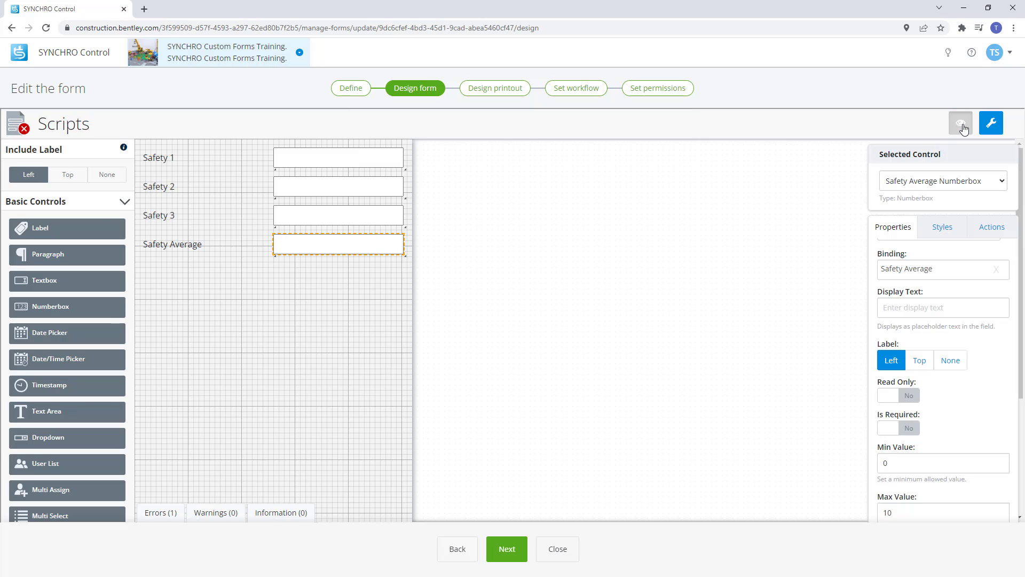
{"action": "left_click", "coordinate": [960, 123]}
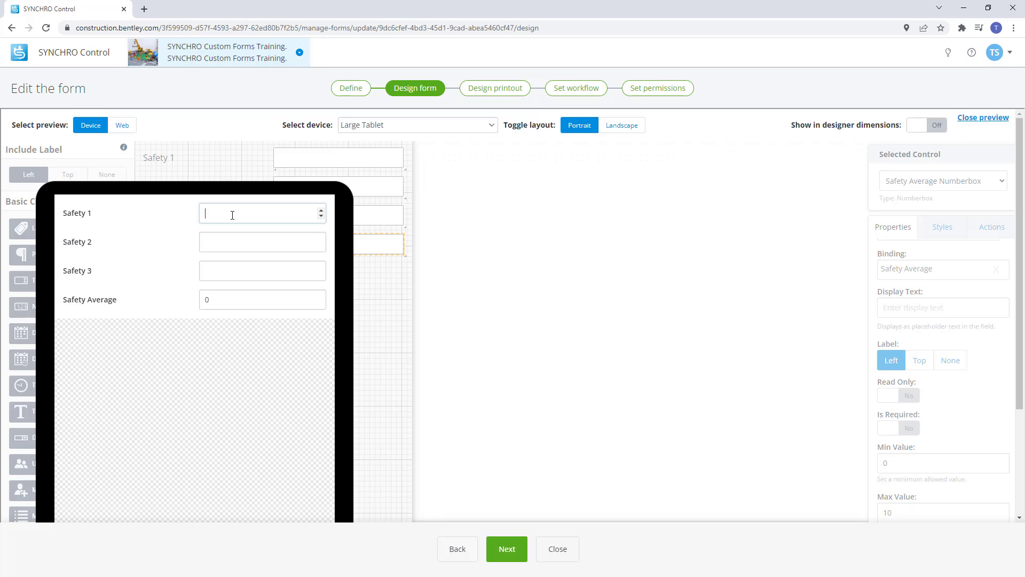
{"action": "type", "text": "3"}
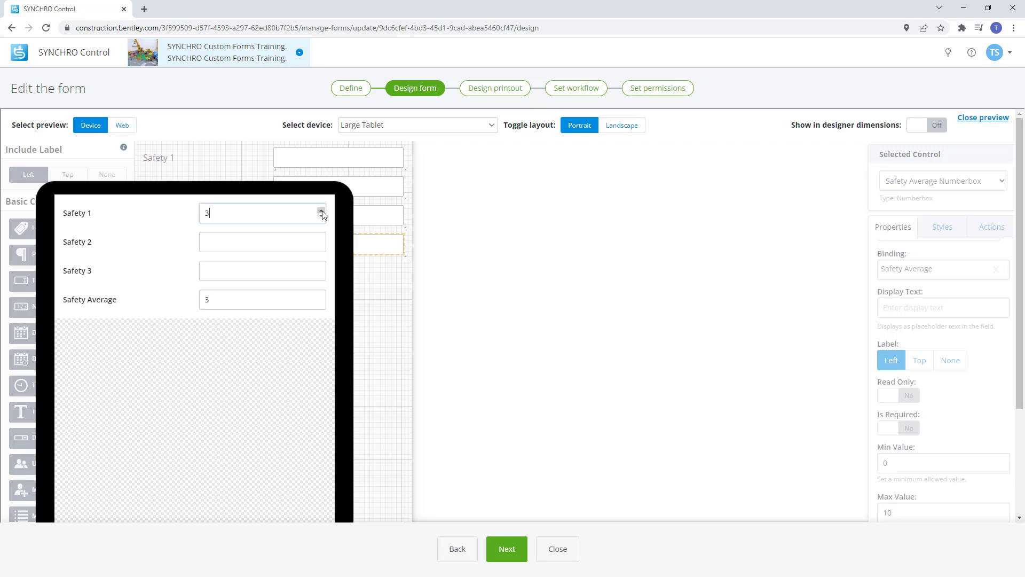
{"action": "left_click", "coordinate": [321, 210]}
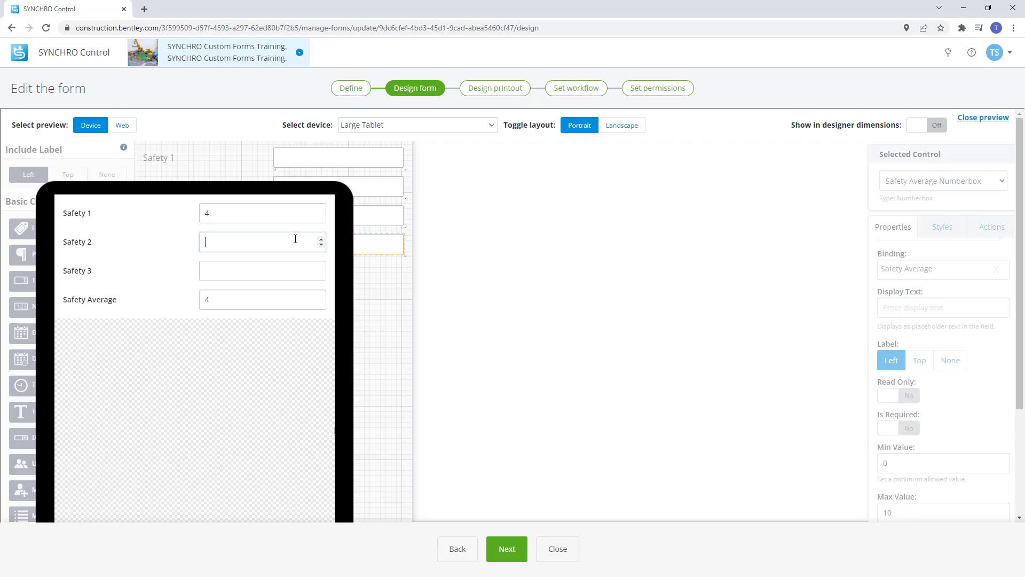
{"action": "type", "text": "11"}
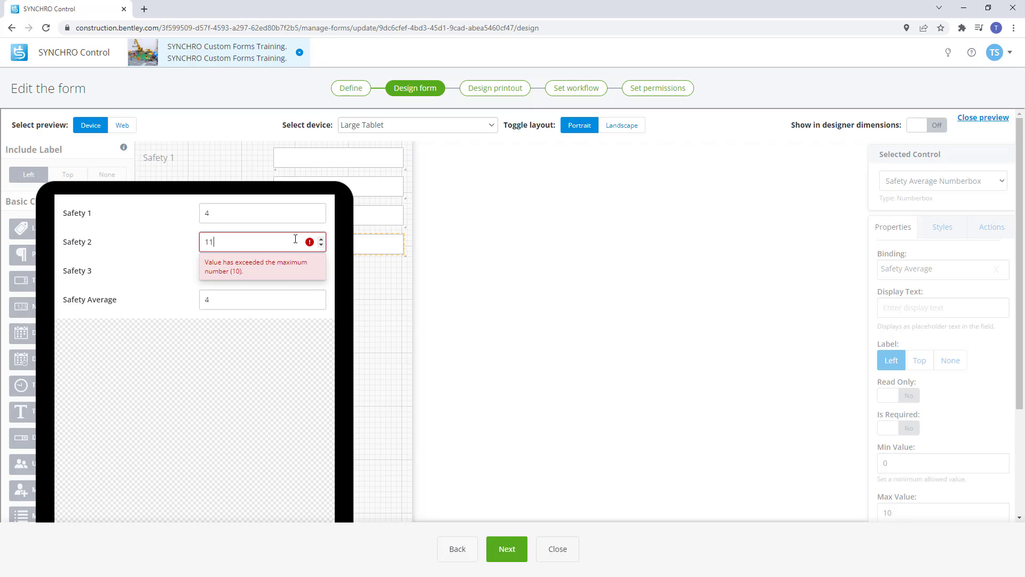
{"action": "mouse_move", "coordinate": [256, 280]}
{"action": "type", "text": "9"}
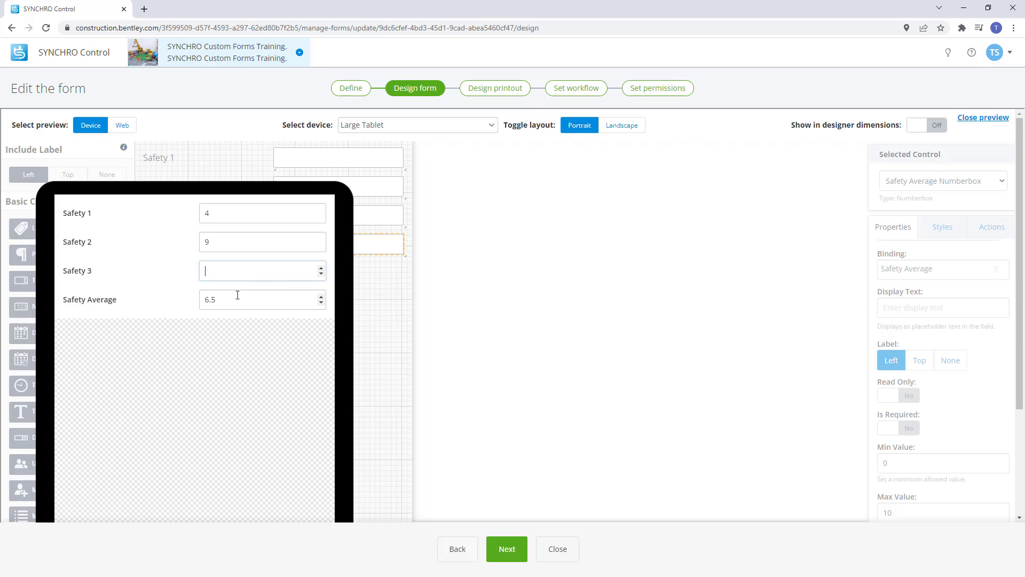
{"action": "type", "text": "6"}
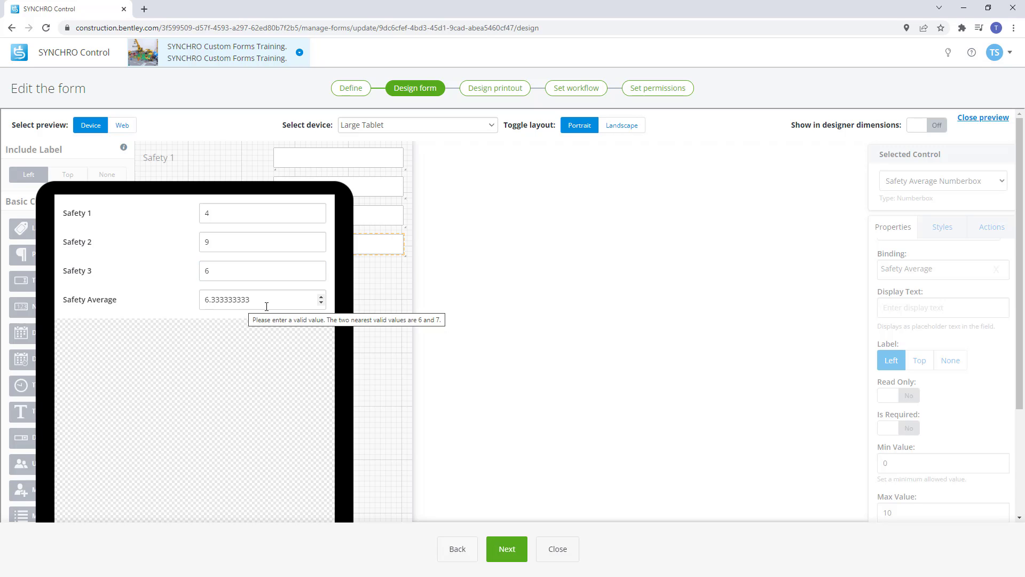
{"action": "left_click", "coordinate": [982, 117]}
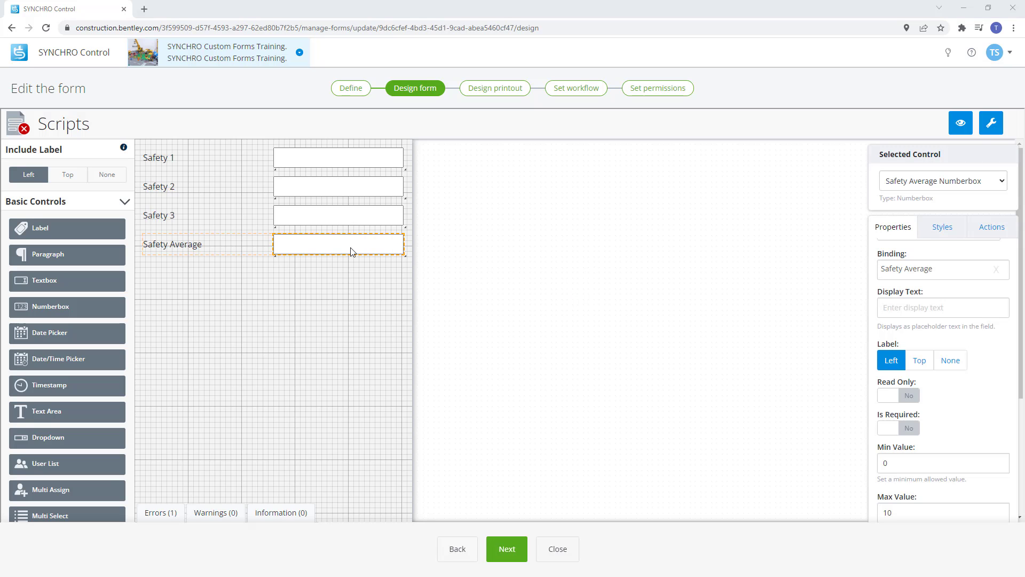
Create a 'Pass Green' script with a condition on Safety Average exceeding 8.
{"action": "left_click", "coordinate": [990, 123]}
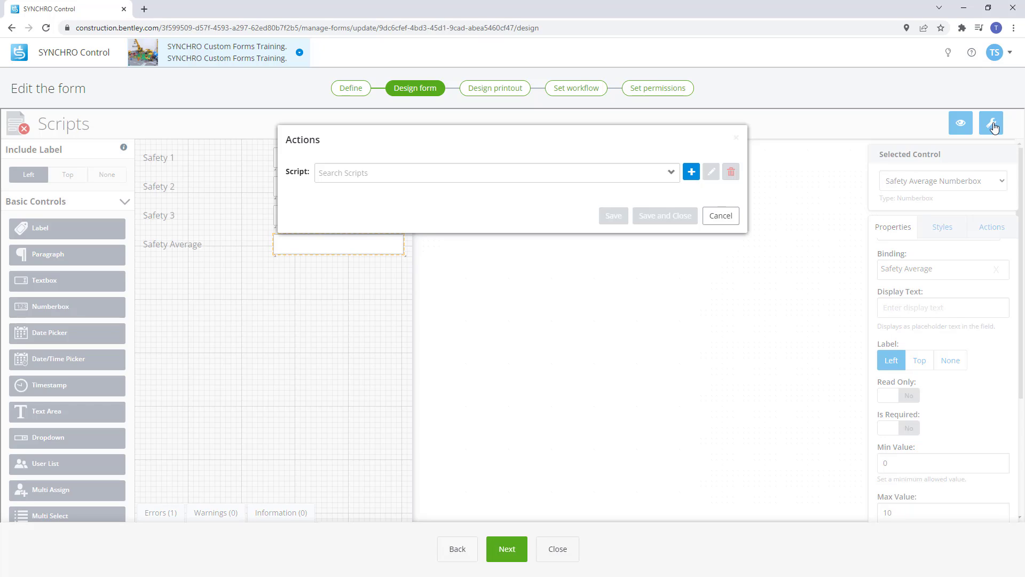
{"action": "left_click", "coordinate": [691, 171]}
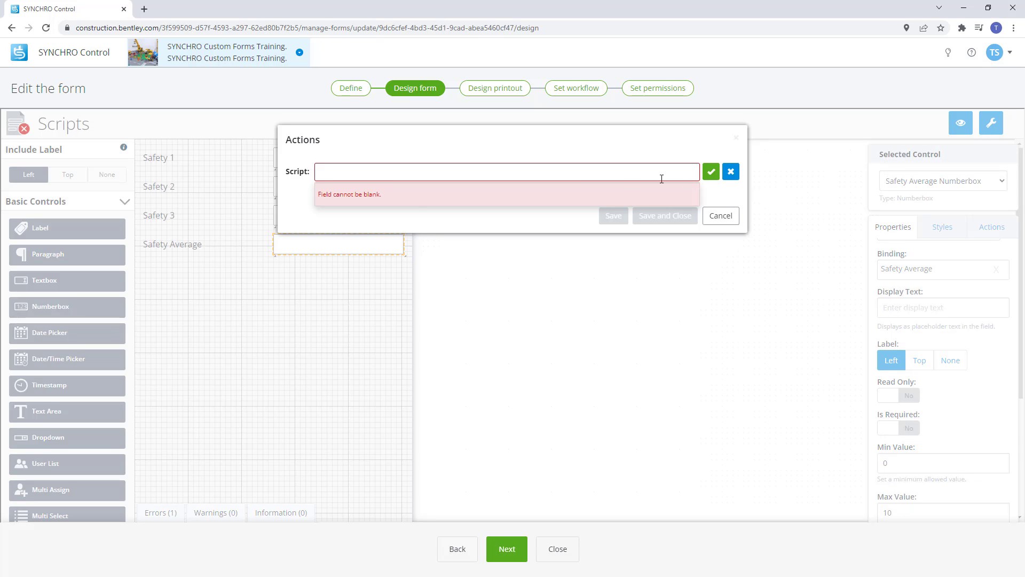
{"action": "left_click", "coordinate": [506, 171]}
{"action": "type", "text": "Pass Gr"}
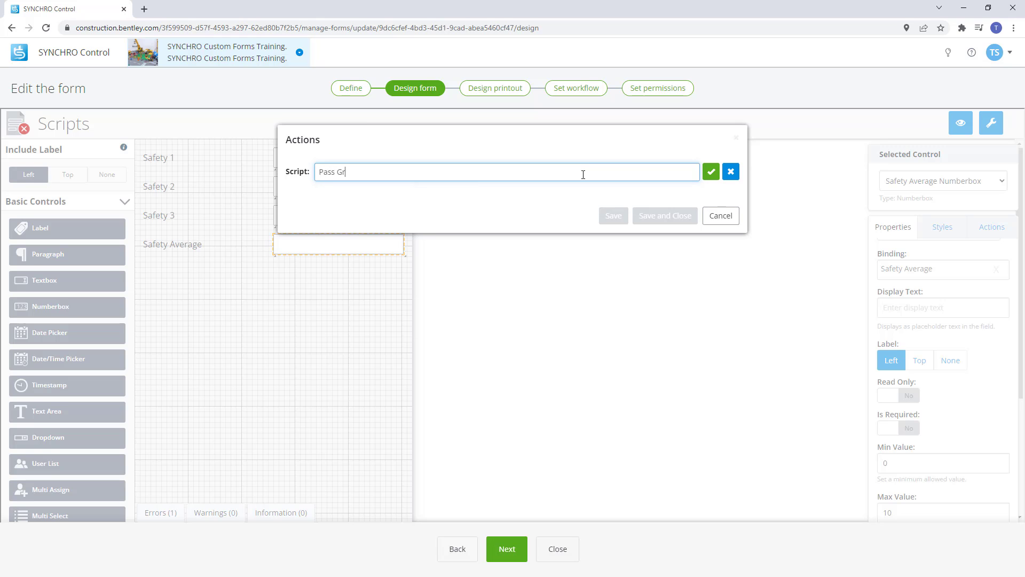
{"action": "type", "text": "een"}
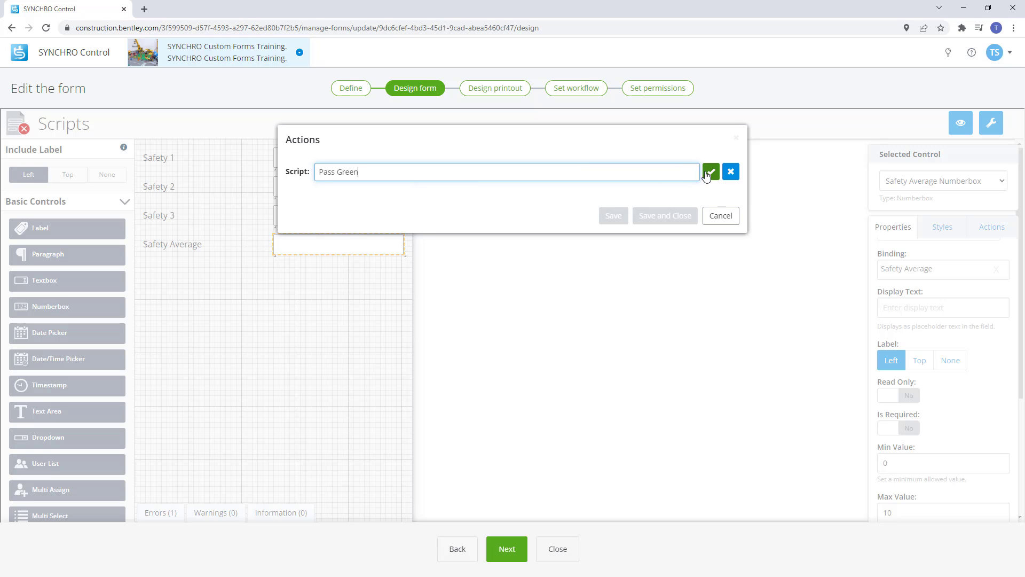
{"action": "left_click", "coordinate": [710, 171]}
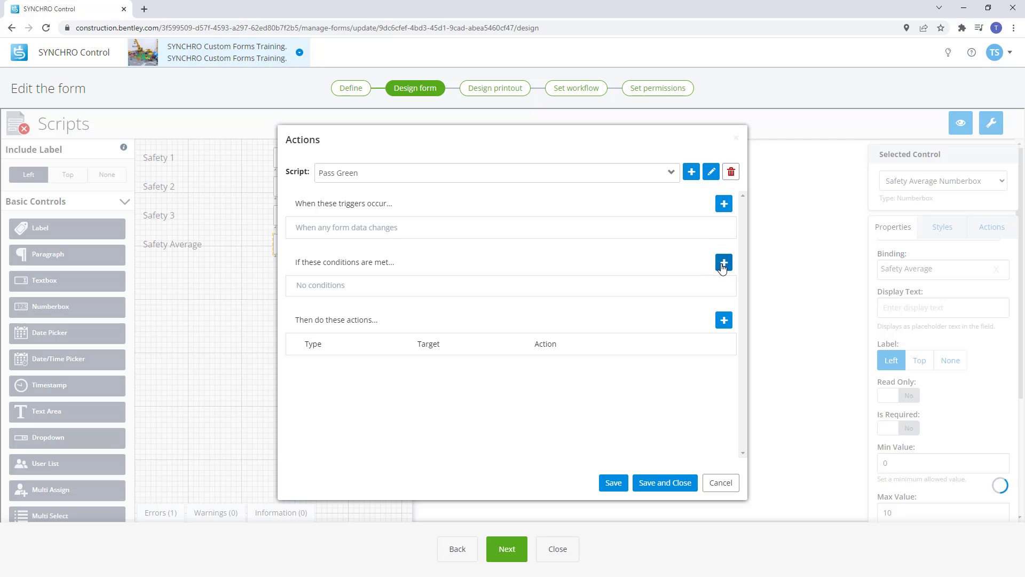
{"action": "left_click", "coordinate": [724, 262]}
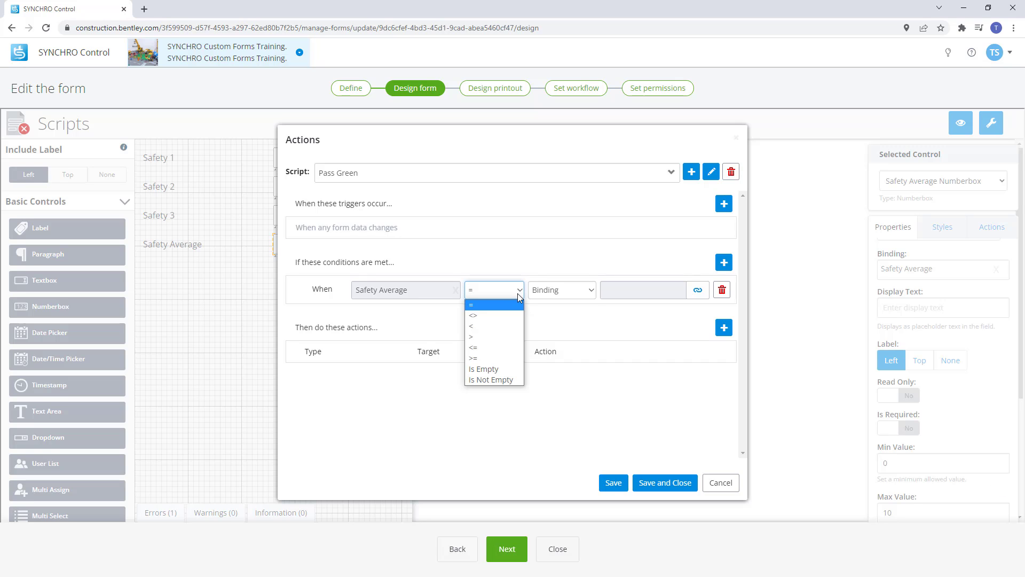
{"action": "left_click", "coordinate": [492, 304]}
{"action": "type", "text": "8"}
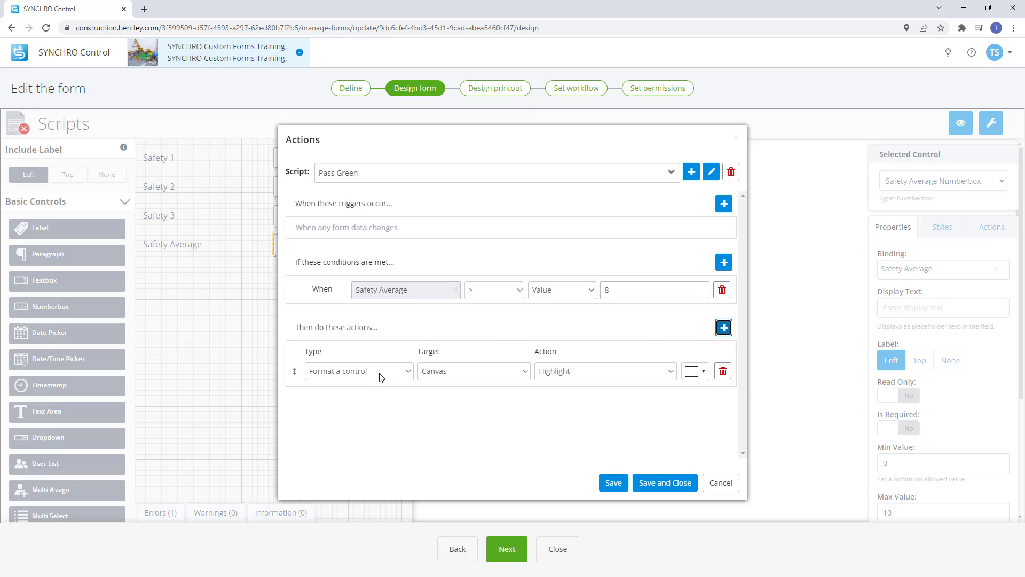
Add a Highlight green action on the Safety Average Numberbox and save the script.
{"action": "left_click", "coordinate": [703, 371]}
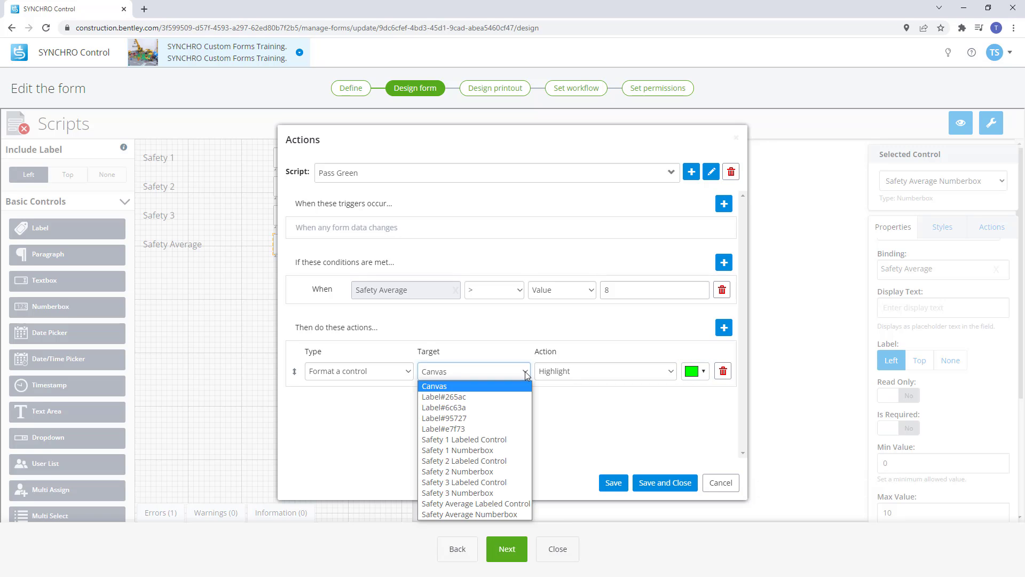
{"action": "mouse_move", "coordinate": [469, 513]}
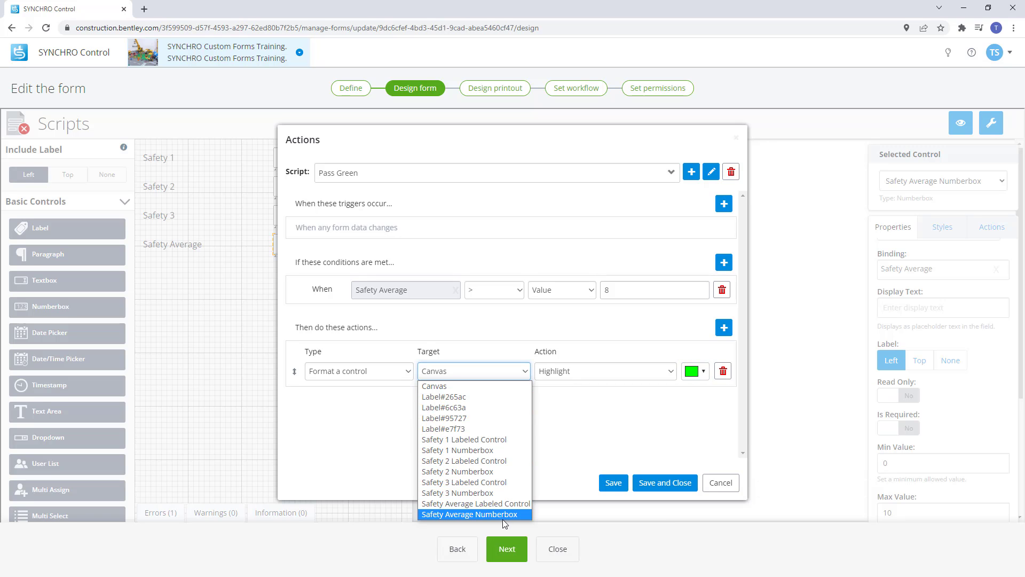
{"action": "mouse_move", "coordinate": [503, 520]}
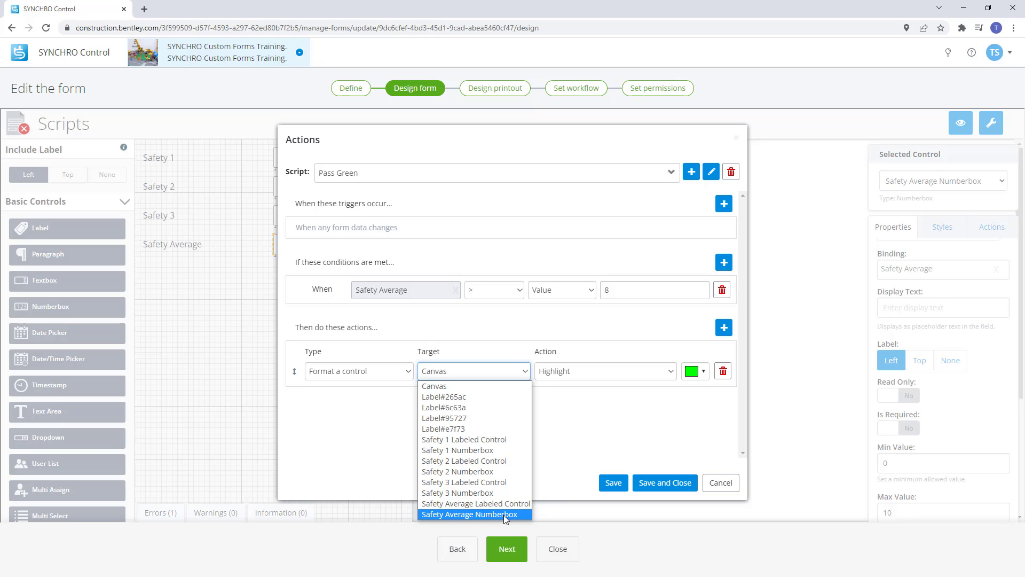
{"action": "left_click", "coordinate": [472, 514]}
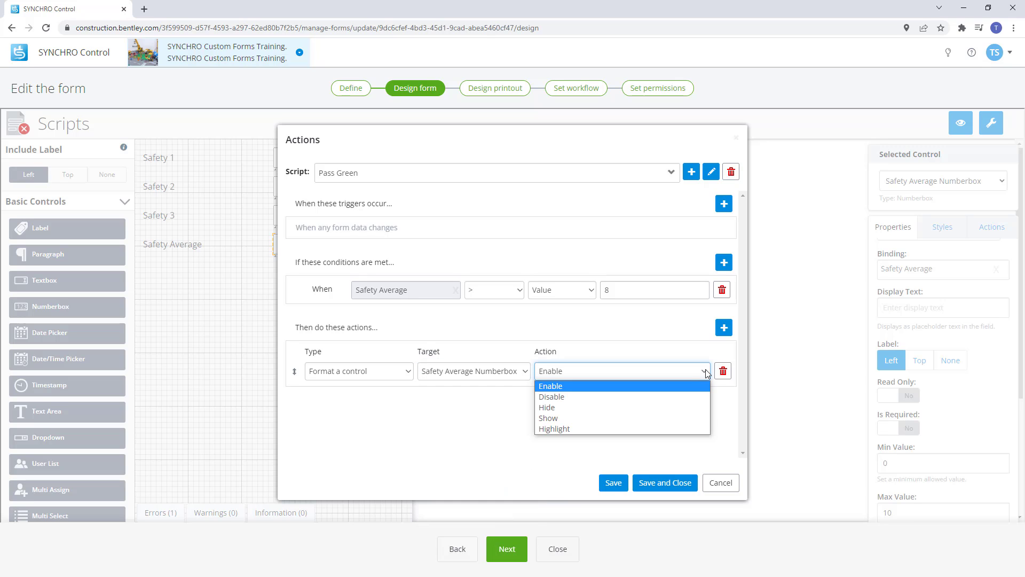
{"action": "left_click", "coordinate": [550, 386]}
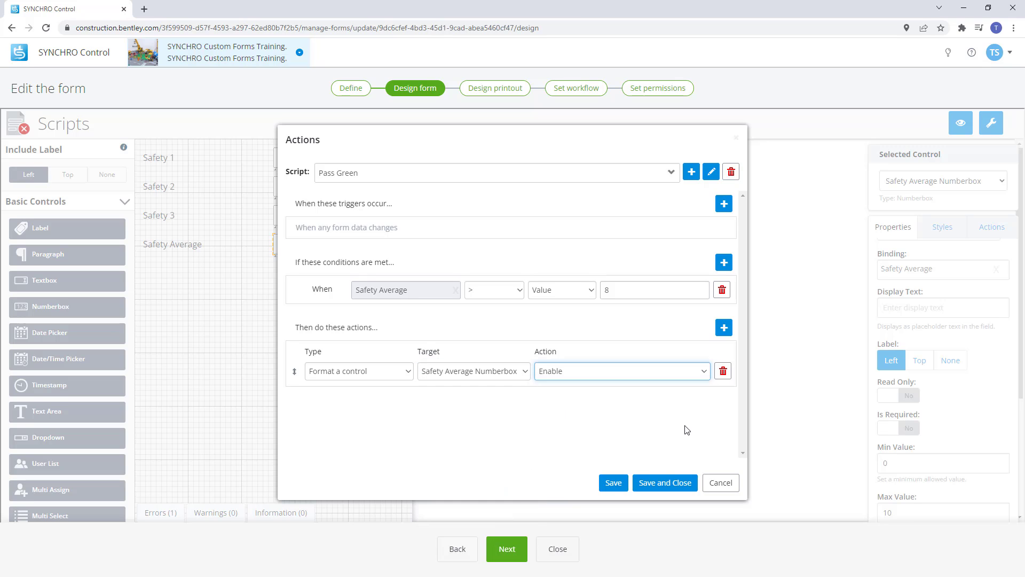
{"action": "left_click", "coordinate": [620, 371]}
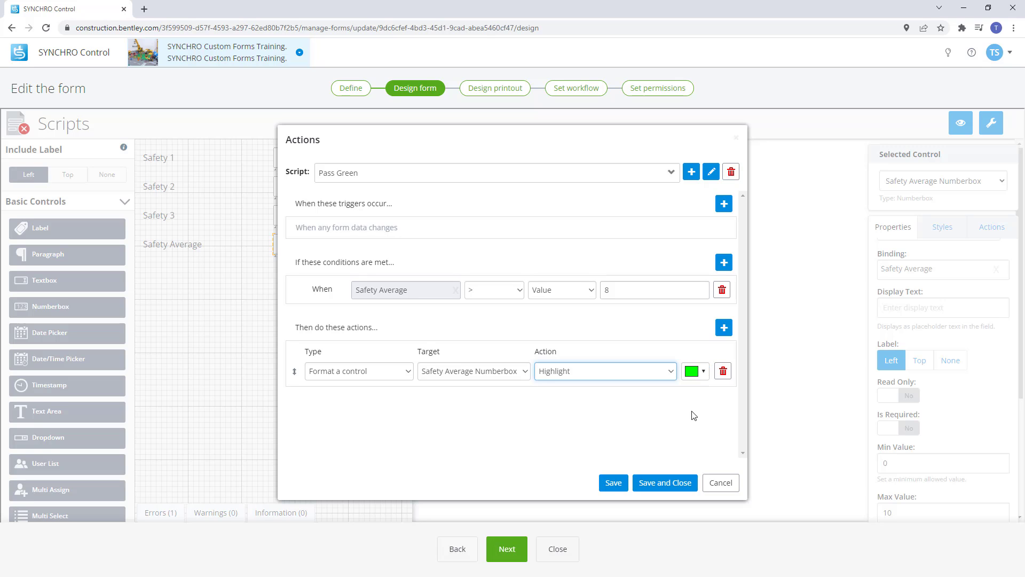
{"action": "mouse_move", "coordinate": [664, 482]}
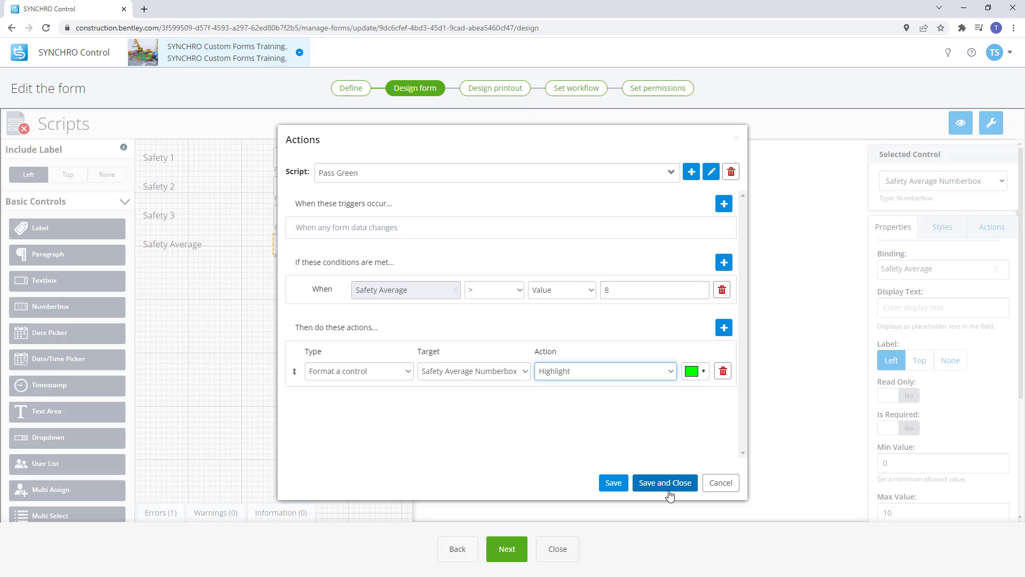
{"action": "mouse_move", "coordinate": [670, 492]}
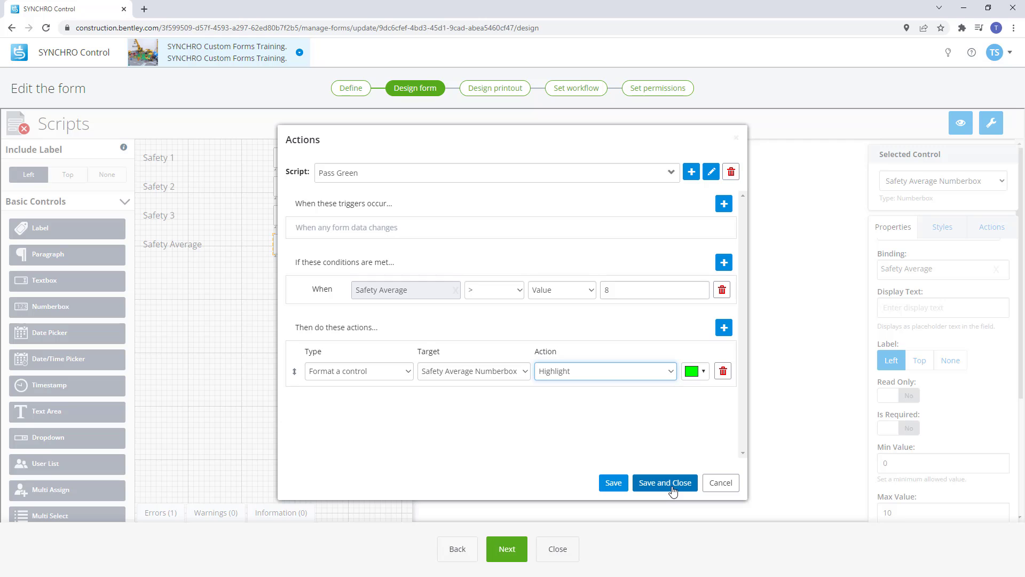
{"action": "left_click", "coordinate": [664, 483]}
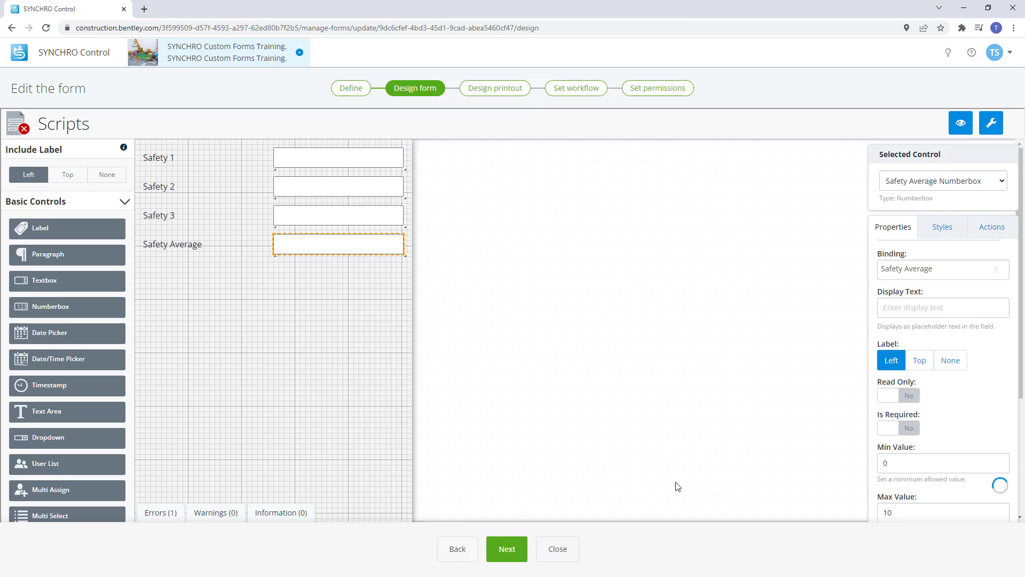
Create a 'Fail Red' script with condition Safety Average <= 8.
{"action": "left_click", "coordinate": [991, 227]}
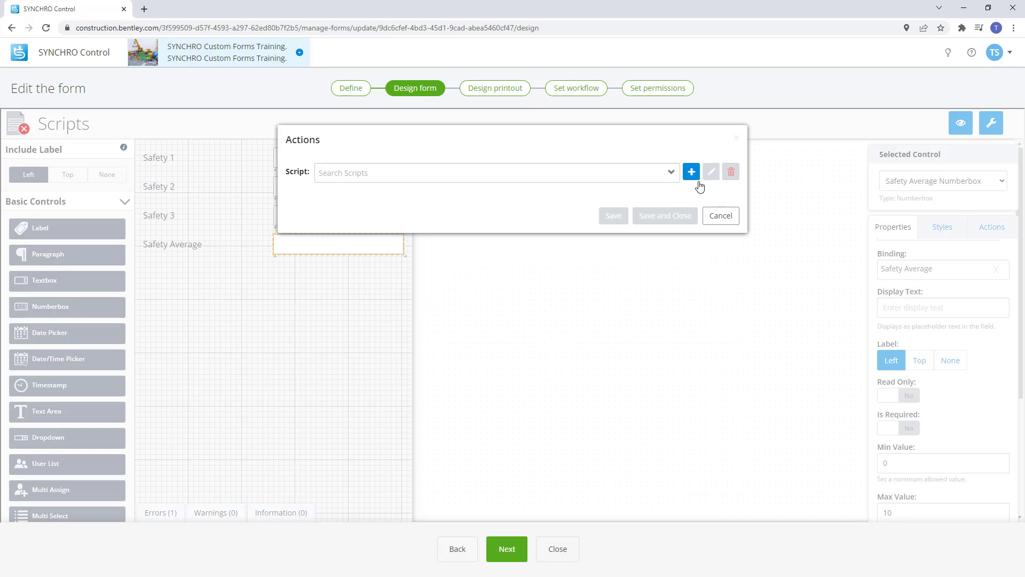
{"action": "left_click", "coordinate": [691, 171]}
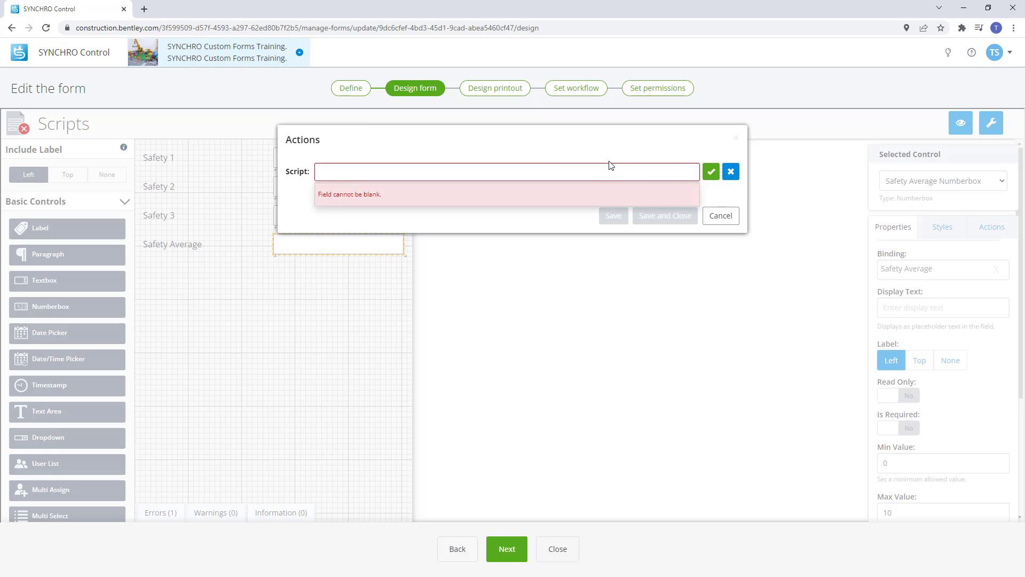
{"action": "type", "text": "Fail Red"}
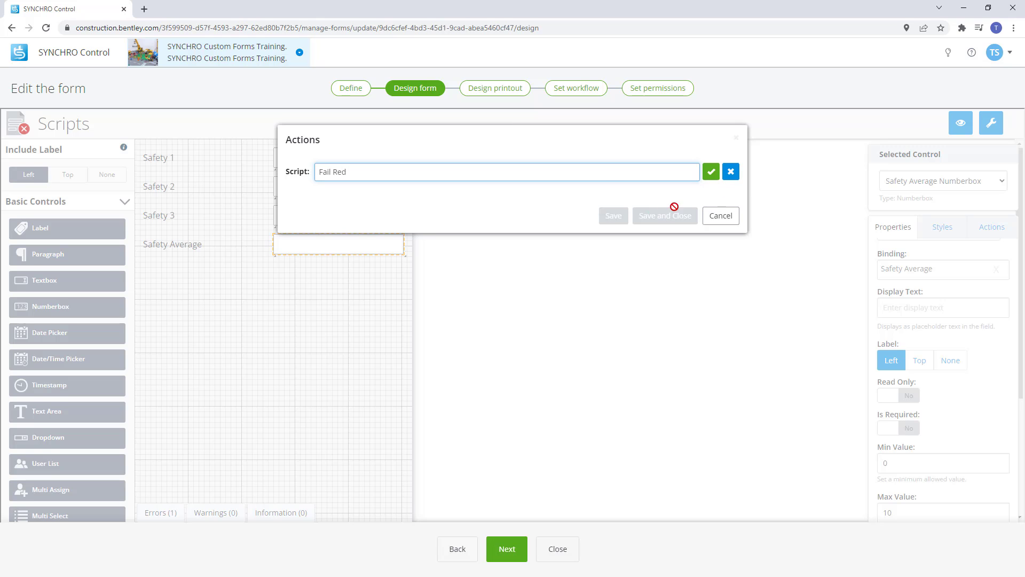
{"action": "left_click", "coordinate": [711, 171]}
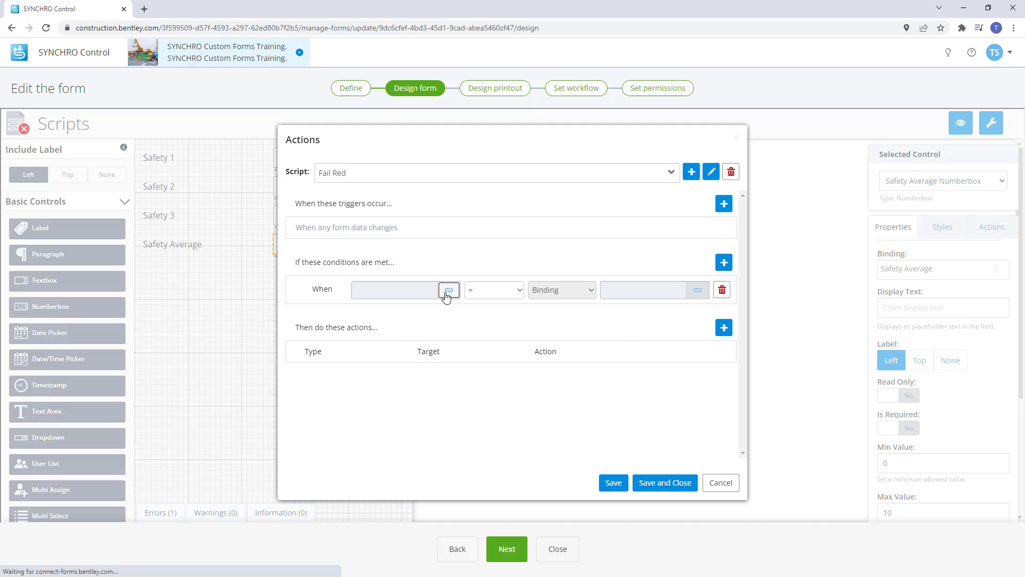
{"action": "left_click", "coordinate": [491, 289]}
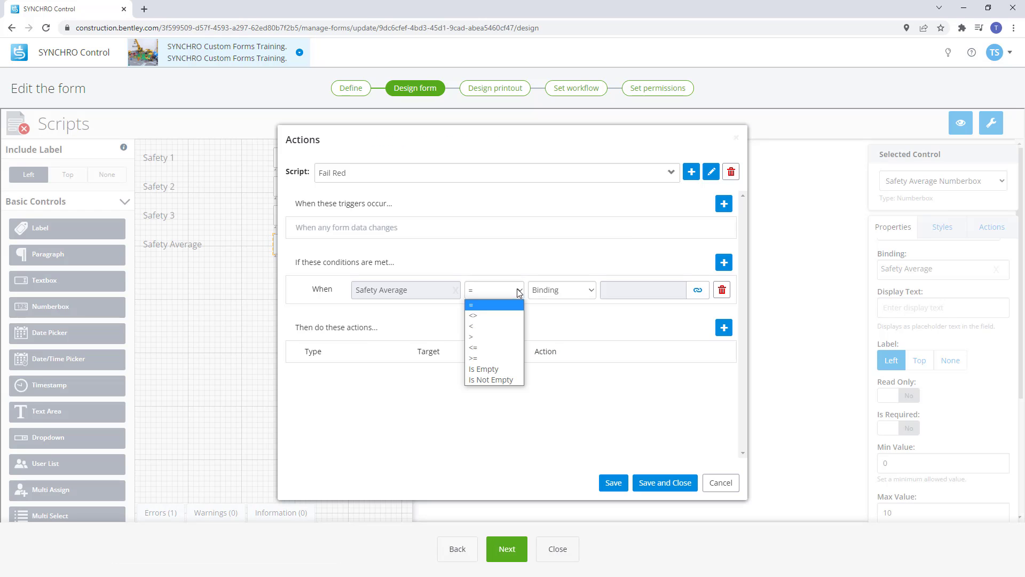
{"action": "mouse_move", "coordinate": [493, 347]}
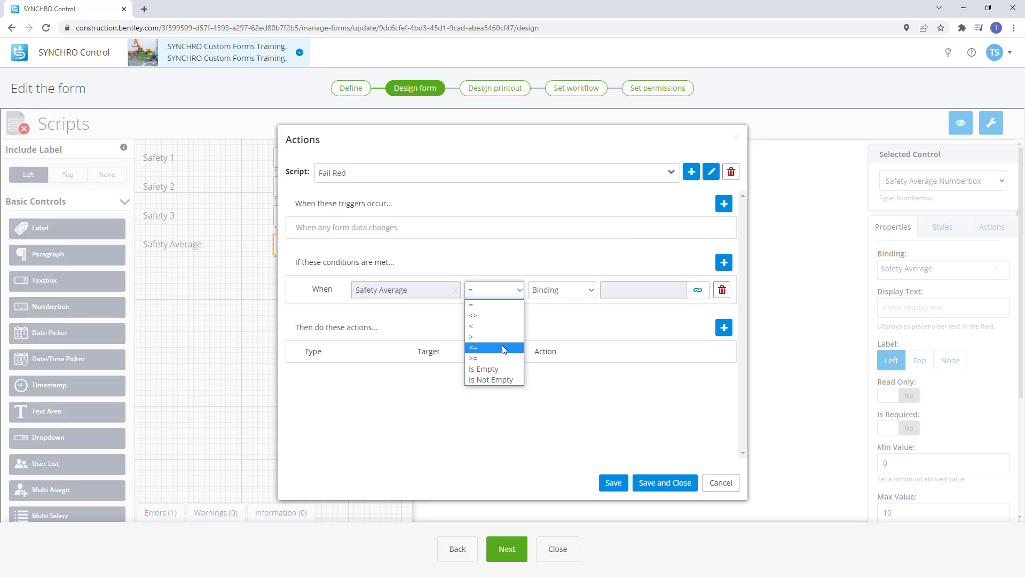
{"action": "left_click", "coordinate": [472, 347]}
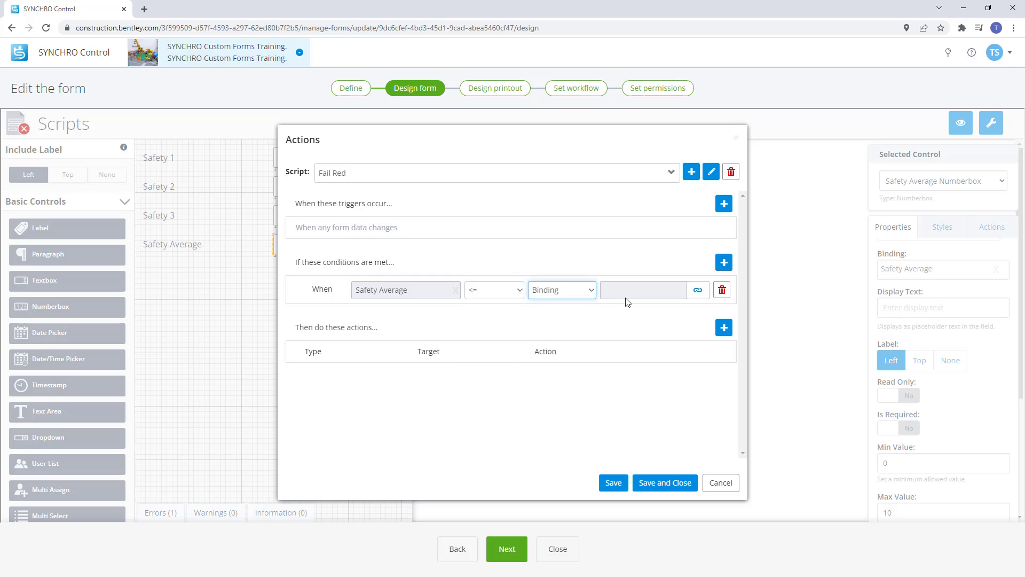
{"action": "type", "text": "8"}
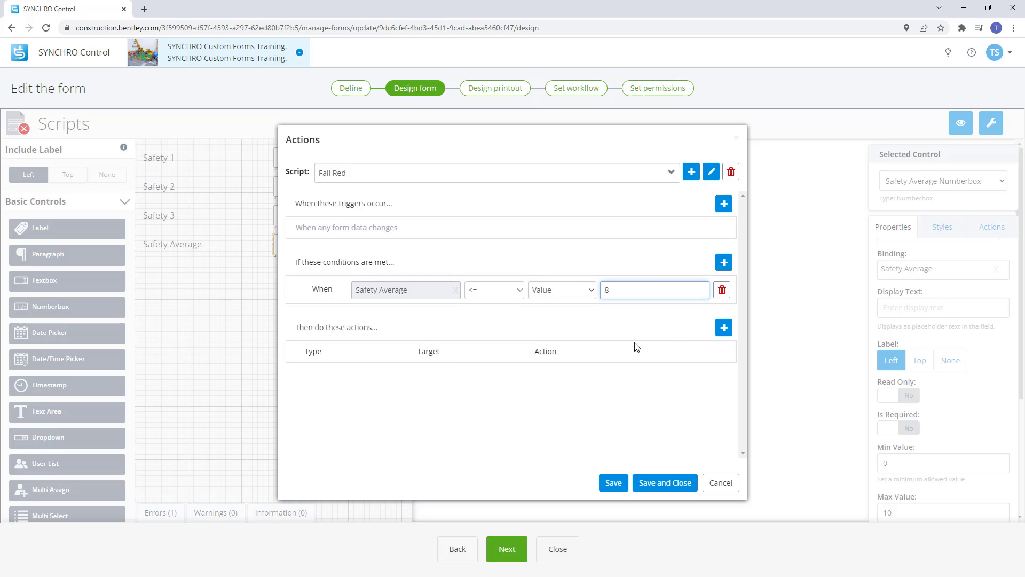
Add a red Highlight action on the Safety Average box and save the script.
{"action": "left_click", "coordinate": [724, 327]}
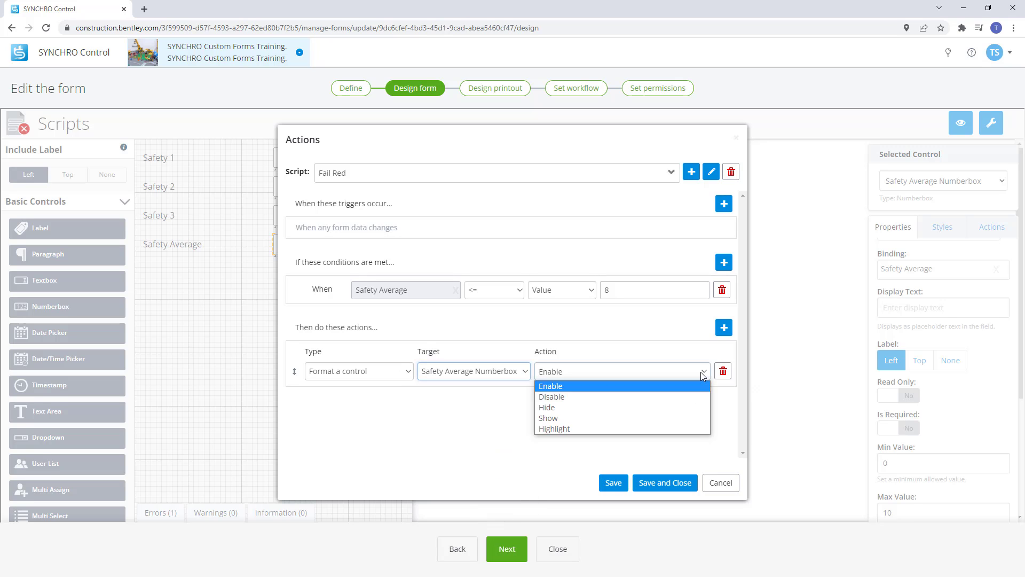
{"action": "left_click", "coordinate": [553, 428]}
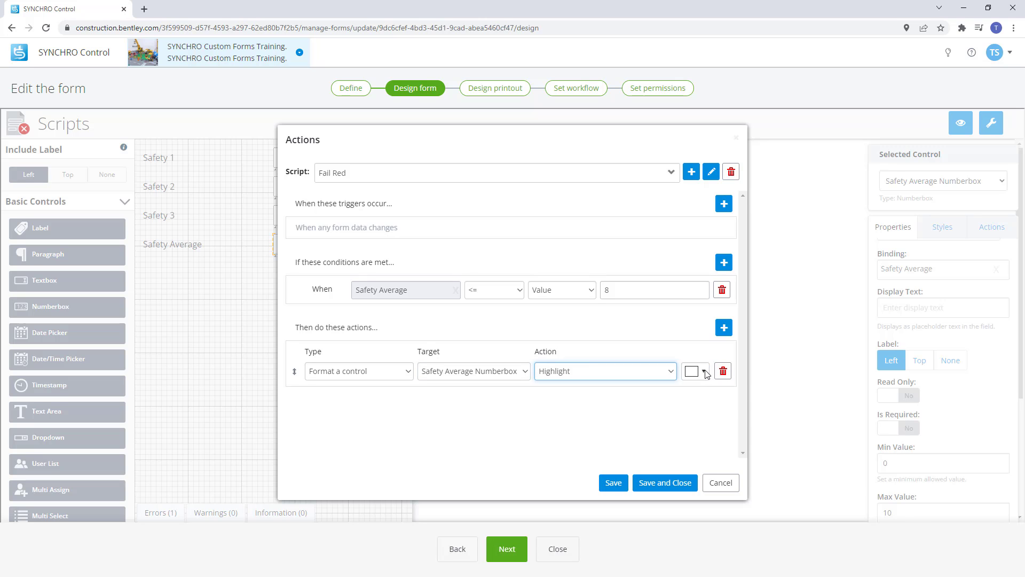
{"action": "left_click", "coordinate": [691, 370]}
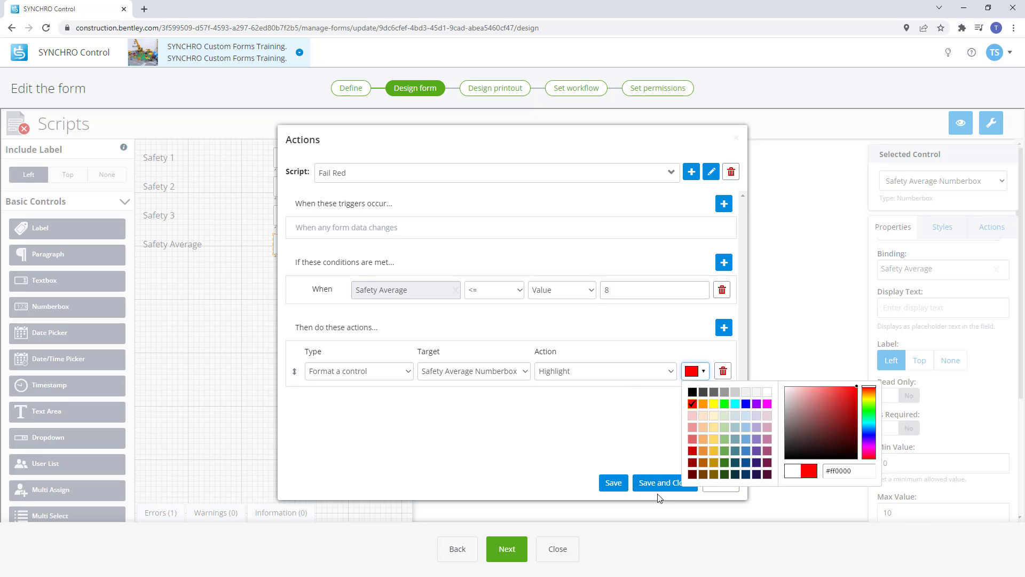
{"action": "left_click", "coordinate": [662, 482]}
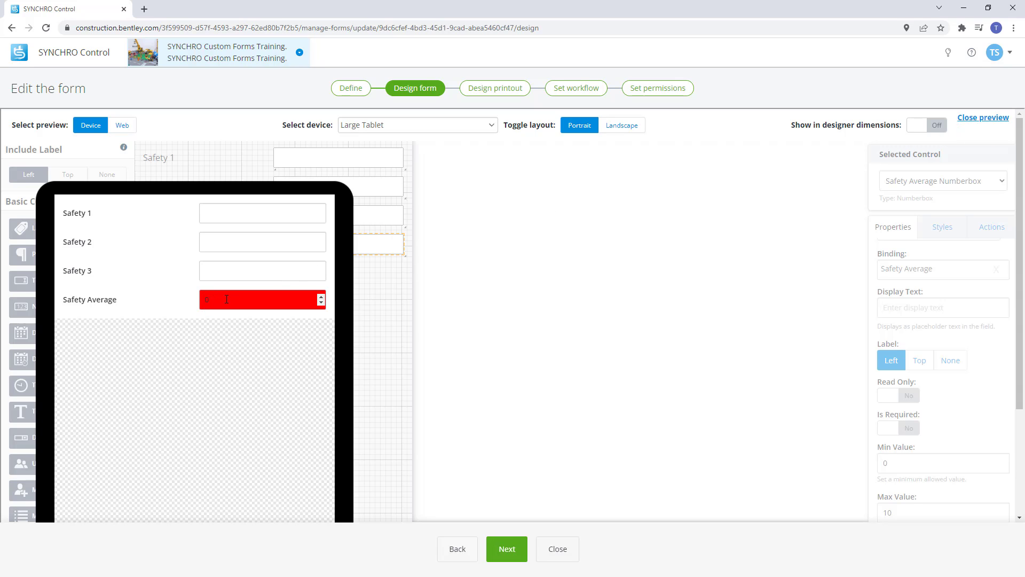
{"action": "left_click", "coordinate": [262, 212]}
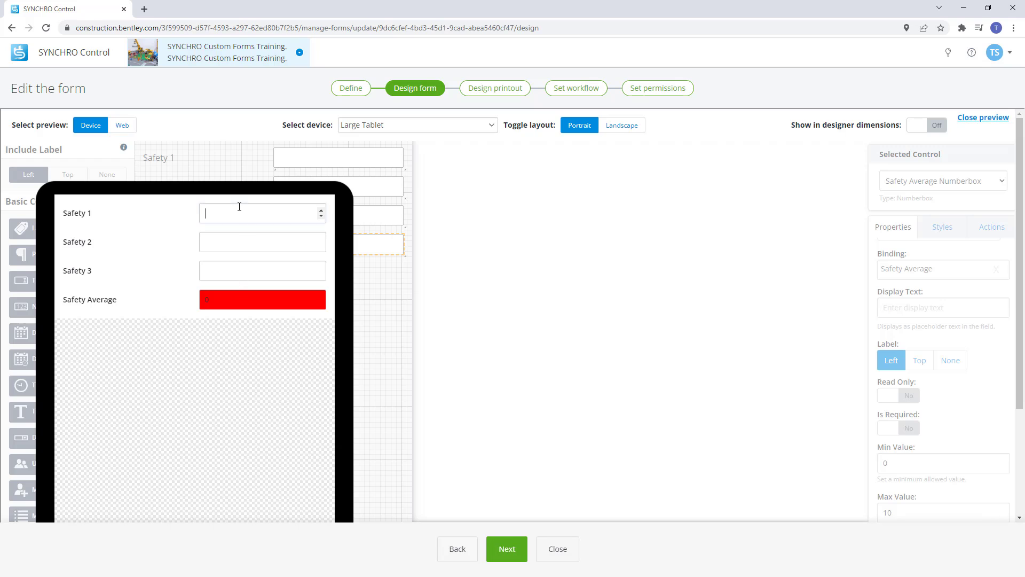
{"action": "type", "text": "9"}
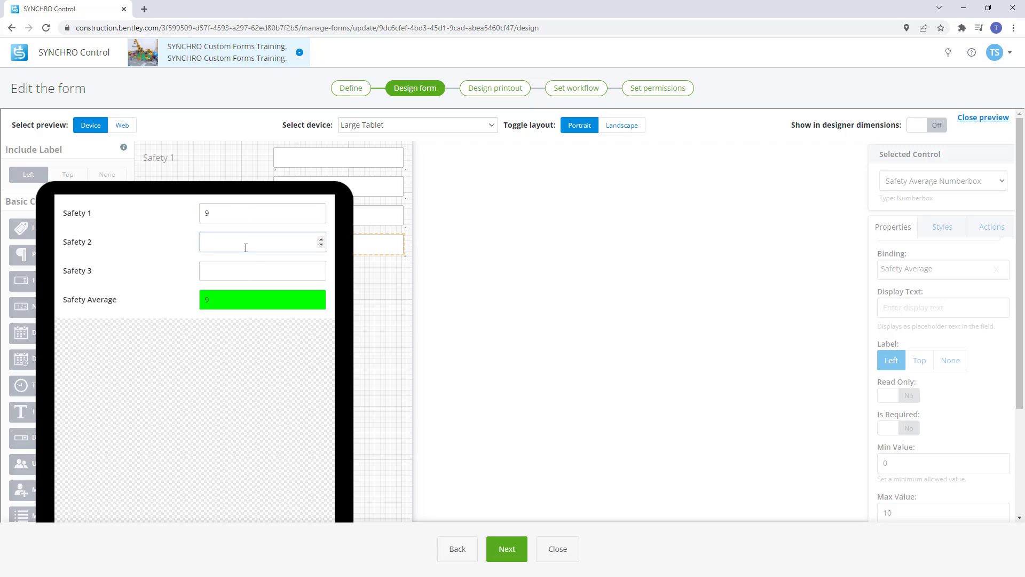
{"action": "type", "text": "8"}
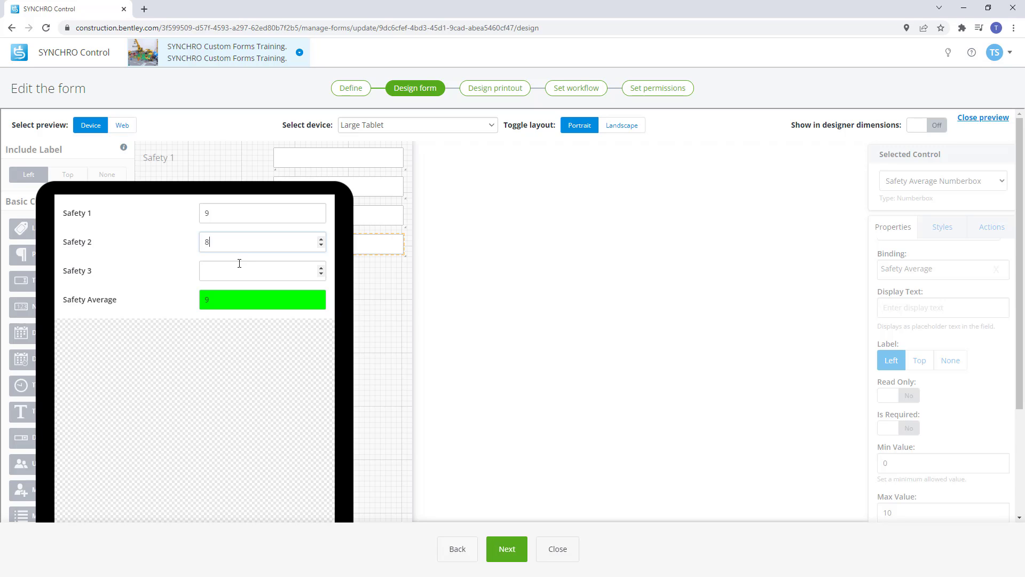
{"action": "left_click", "coordinate": [262, 271]}
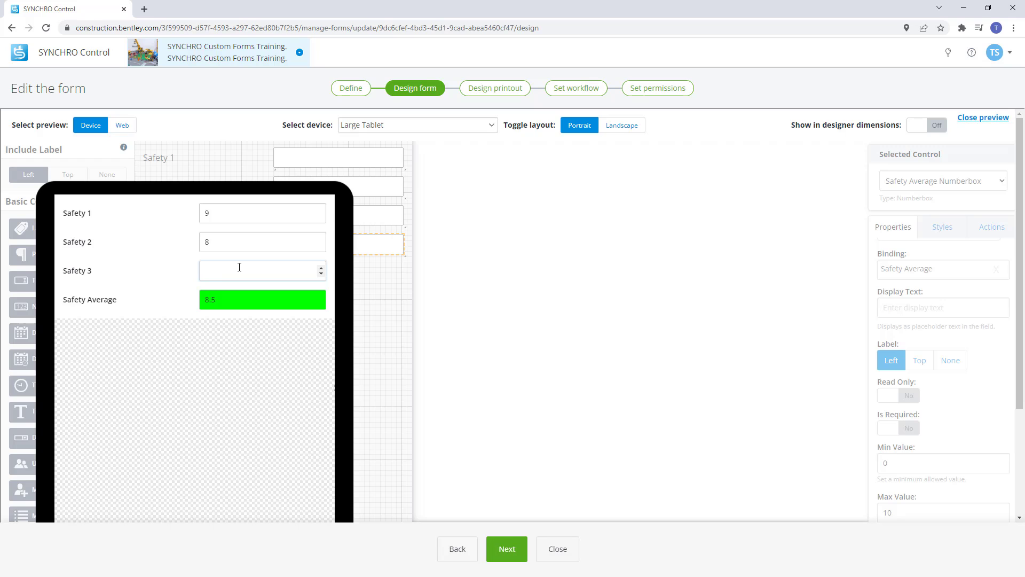
{"action": "left_click", "coordinate": [262, 270]}
{"action": "type", "text": "7"}
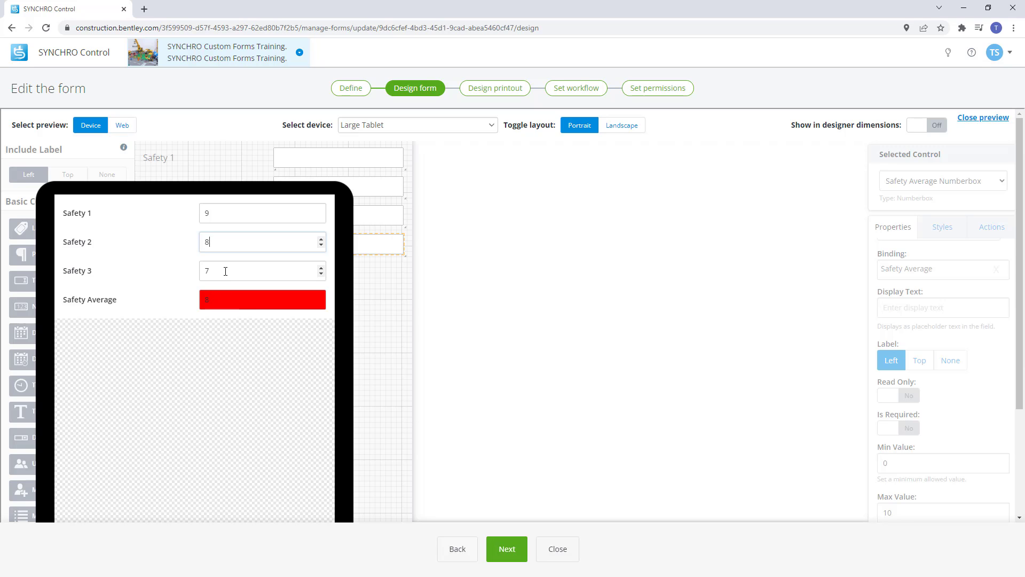
{"action": "type", "text": "8"}
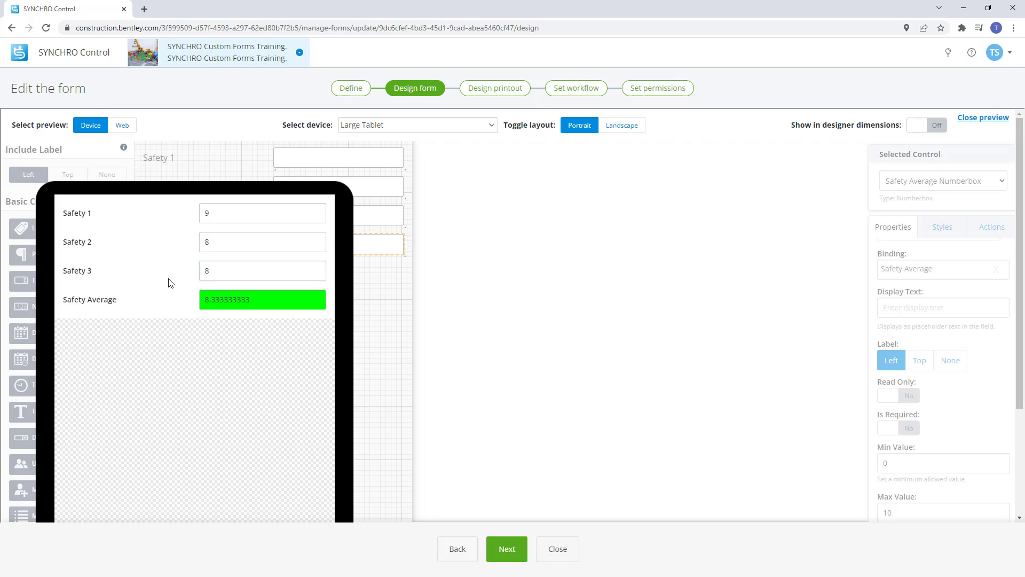
{"action": "mouse_move", "coordinate": [196, 308]}
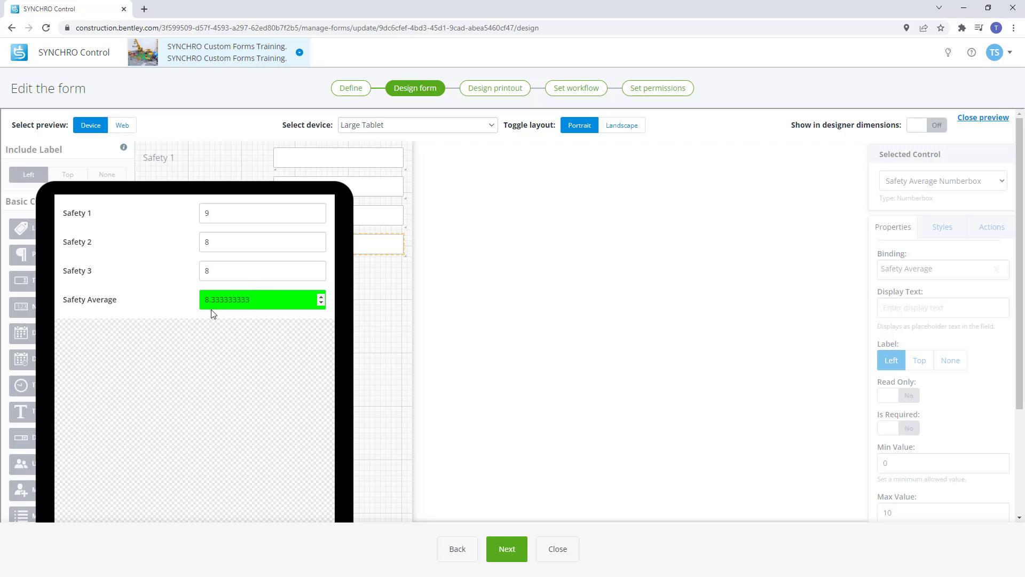
{"action": "mouse_move", "coordinate": [583, 284]}
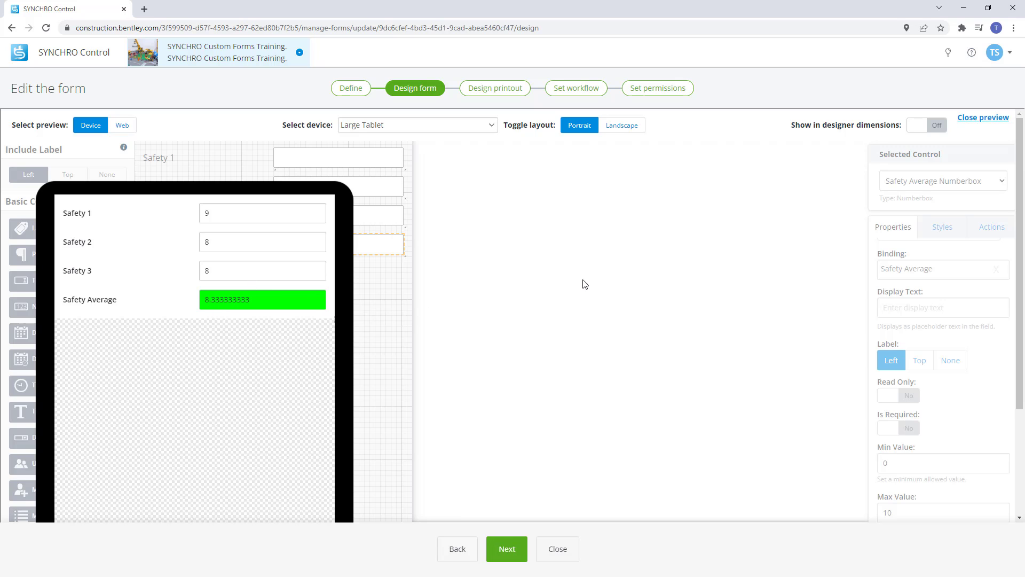
{"action": "left_click", "coordinate": [982, 117]}
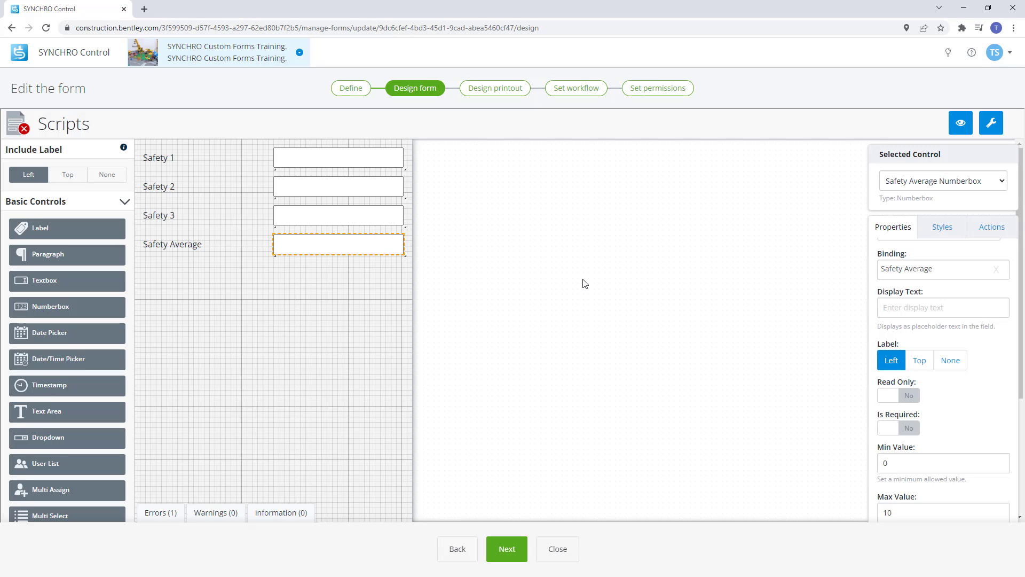